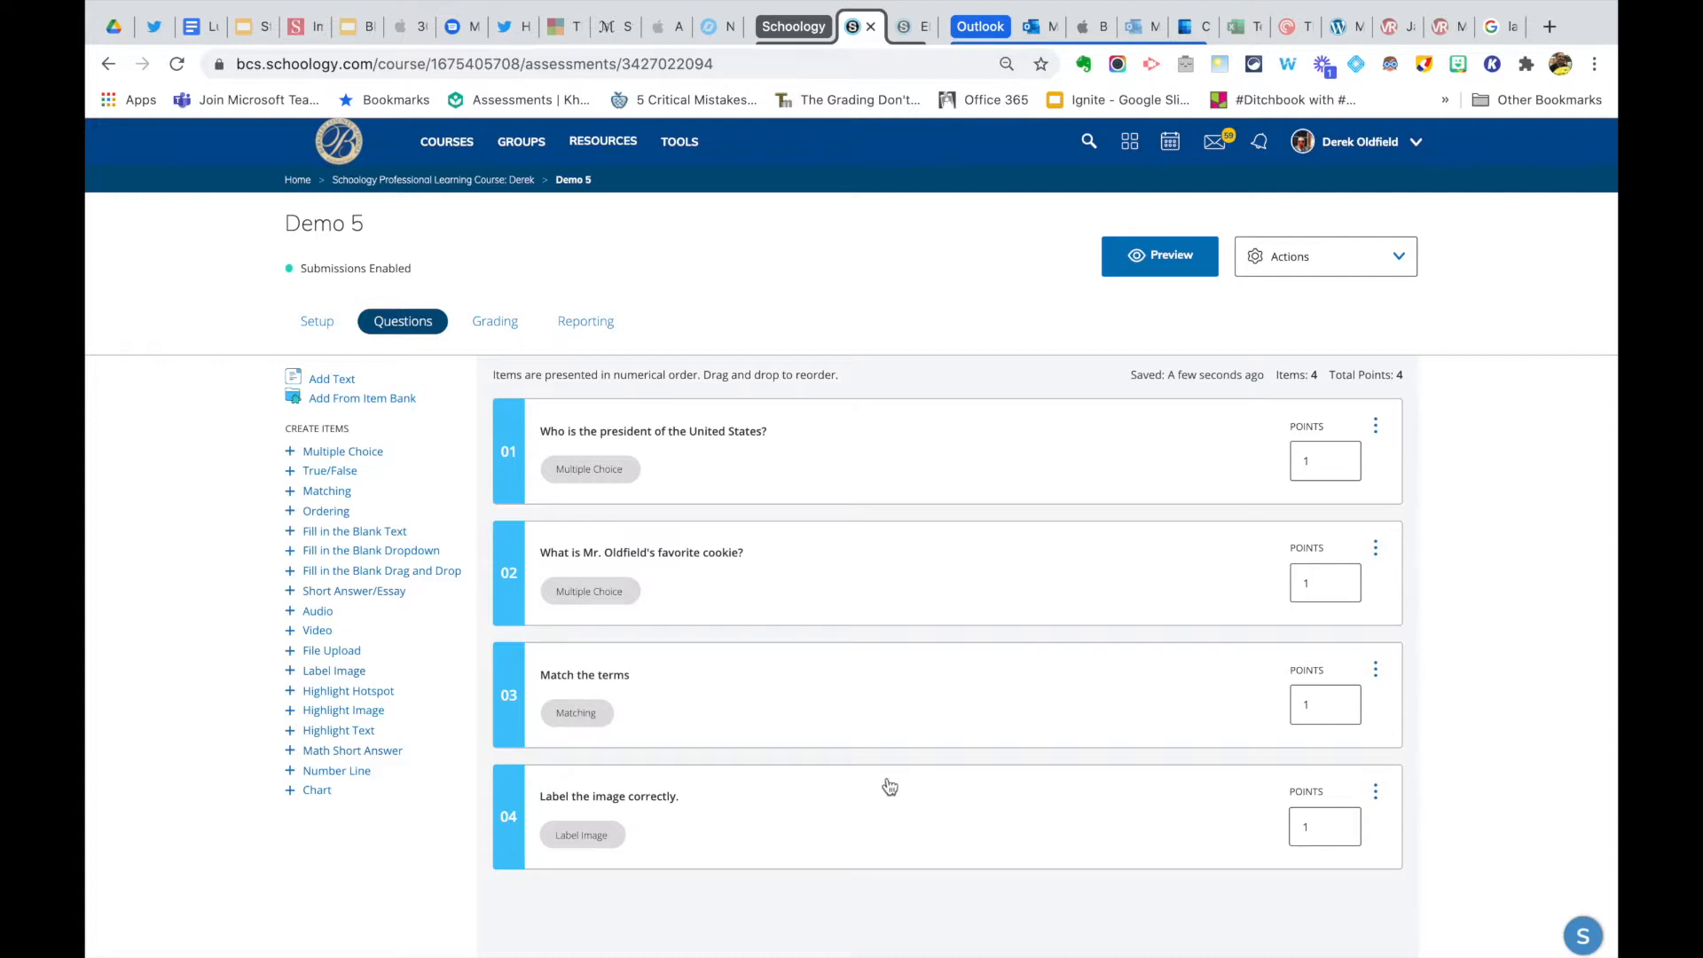
{"action": "mouse_move", "coordinate": [857, 714]}
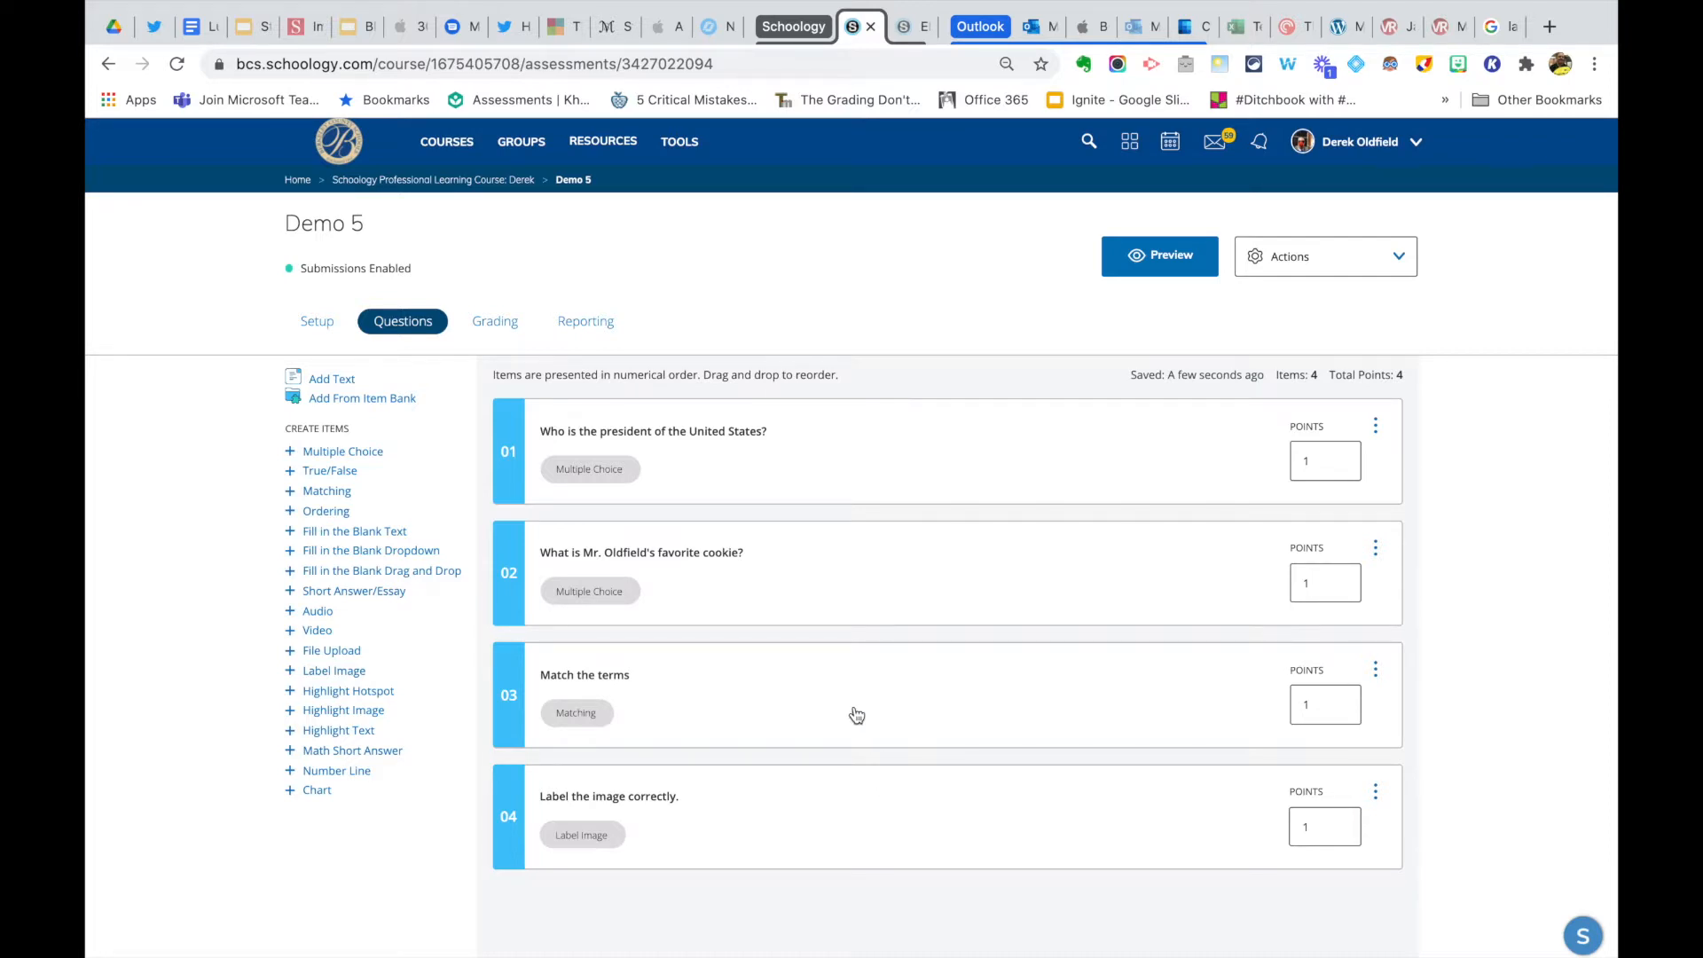
{"action": "mouse_move", "coordinate": [786, 690]}
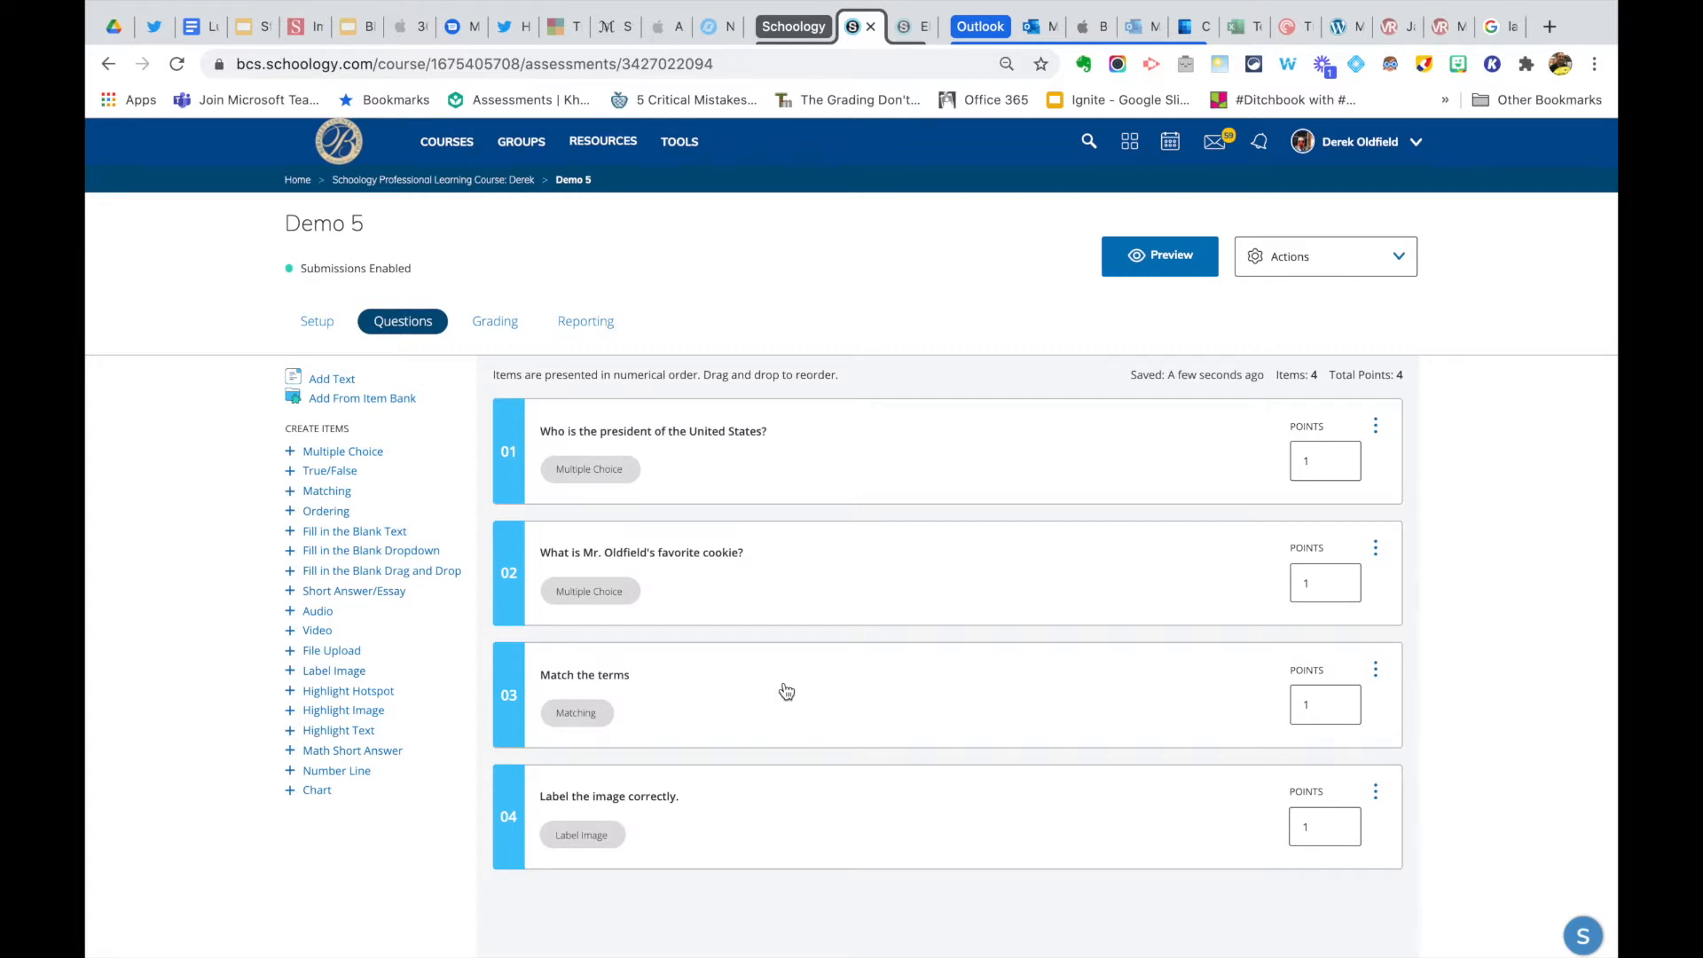
{"action": "mouse_move", "coordinate": [779, 696]}
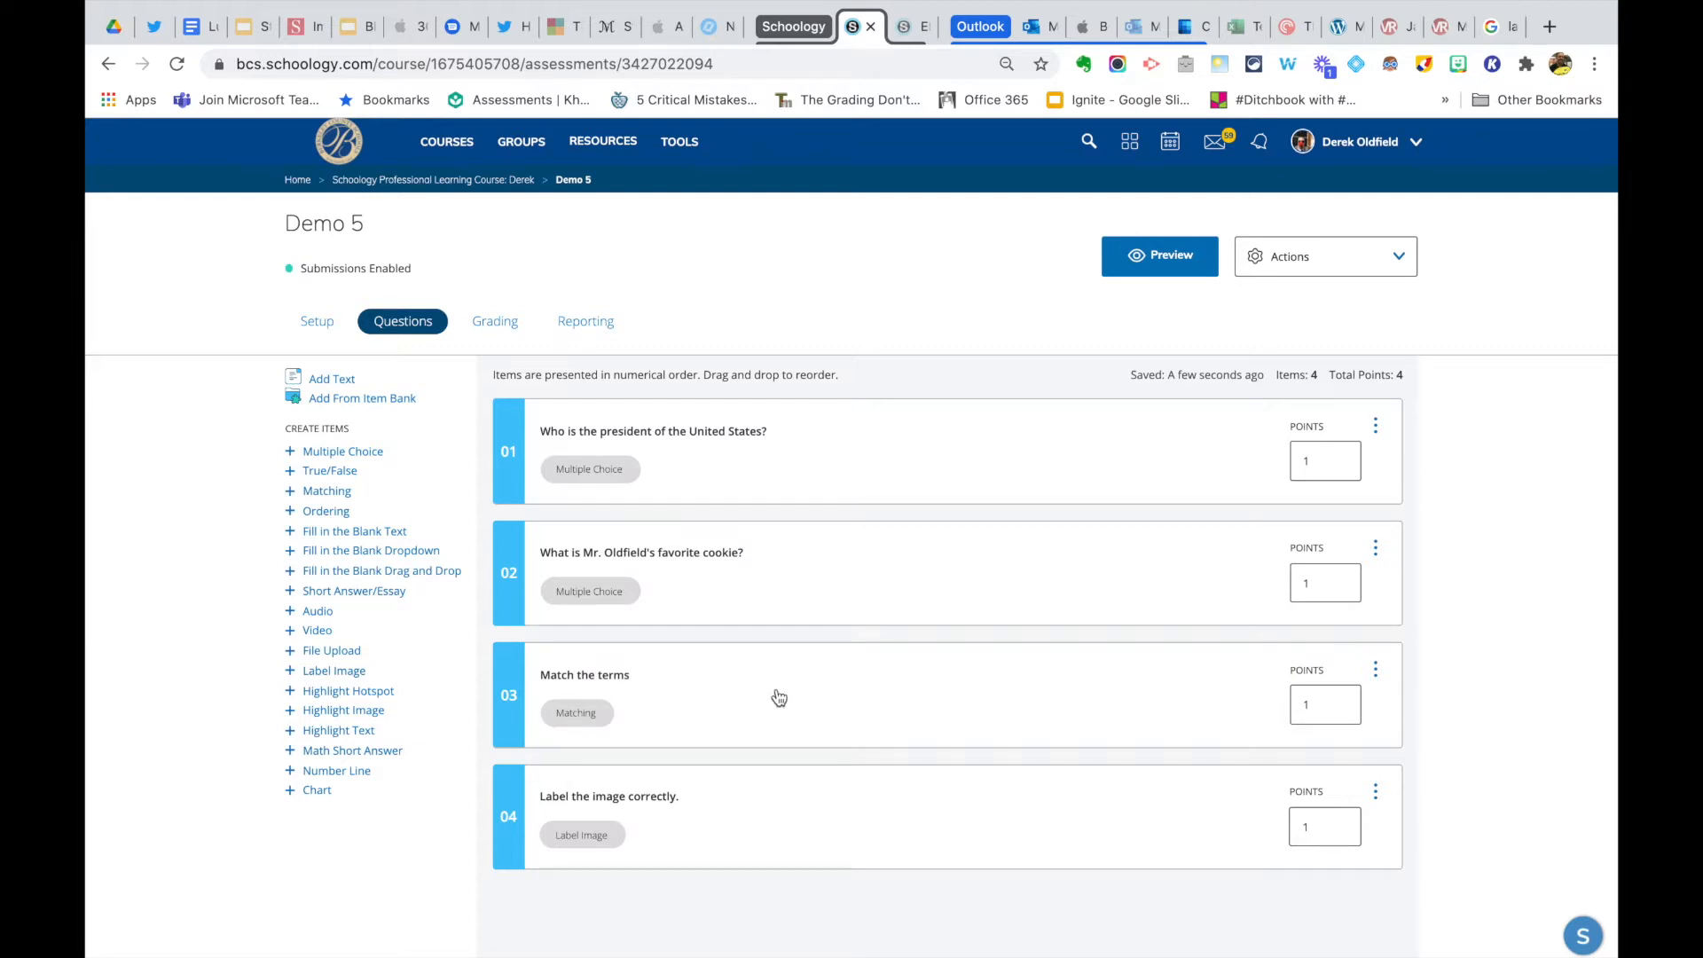
- Review the Match the terms question's pairs and partial-match scoring, then save it
{"action": "left_click", "coordinate": [584, 674]}
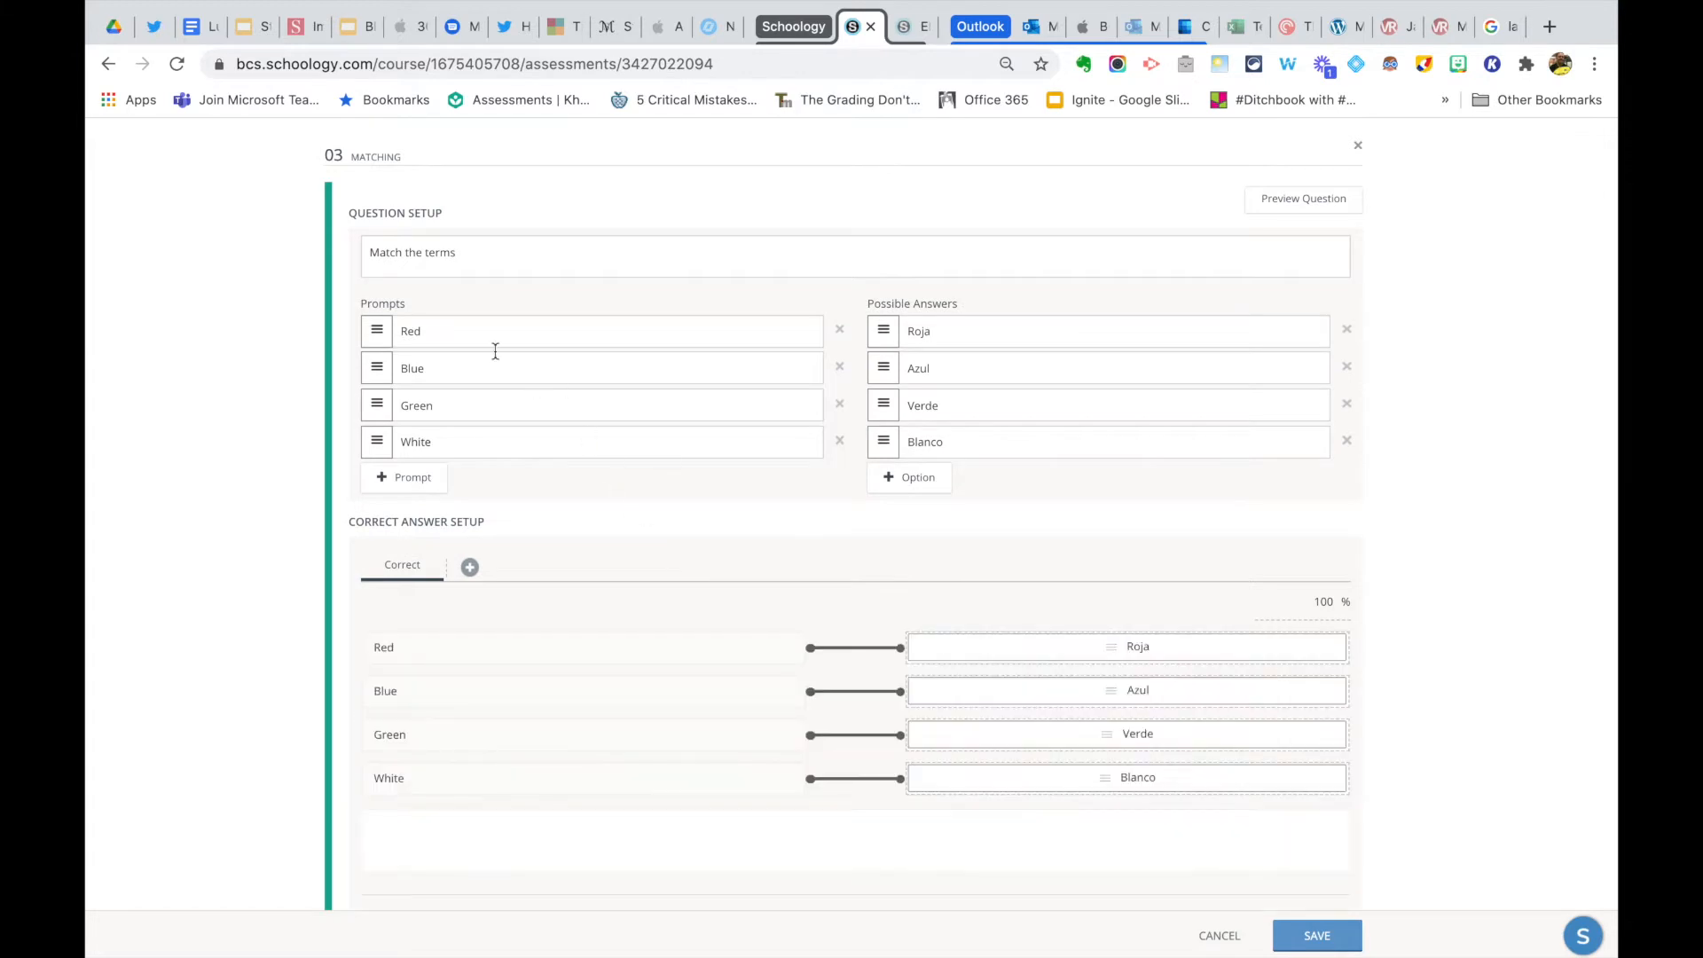
{"action": "mouse_move", "coordinate": [388, 489]}
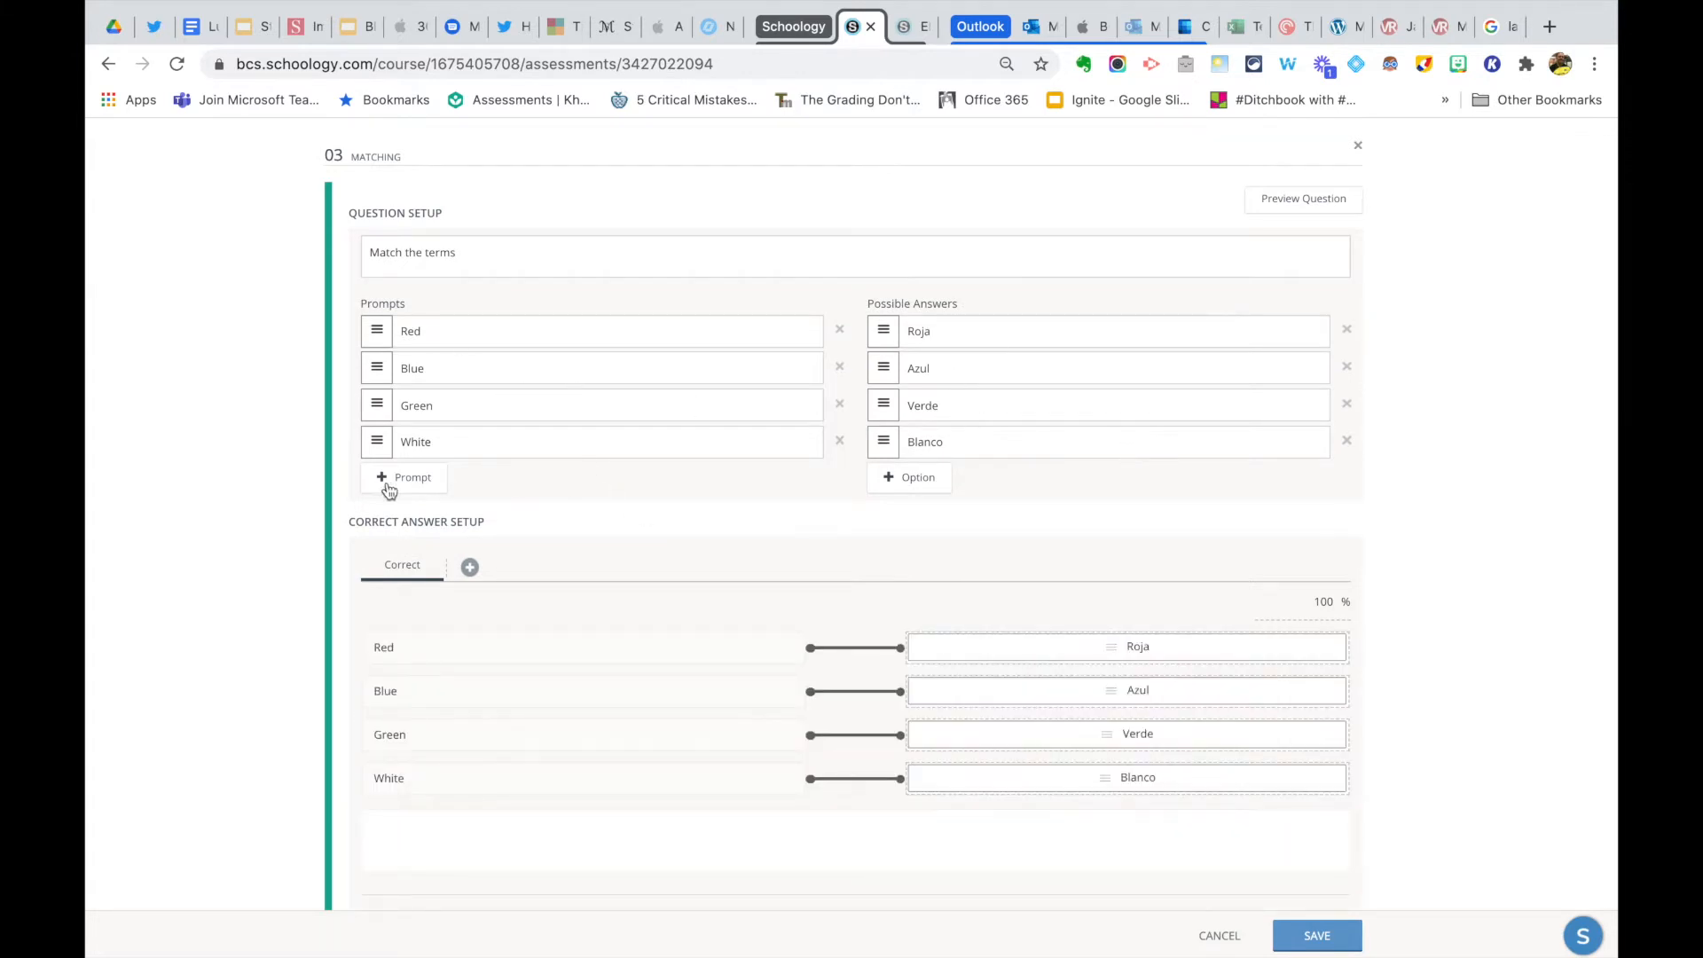
{"action": "mouse_move", "coordinate": [886, 519]}
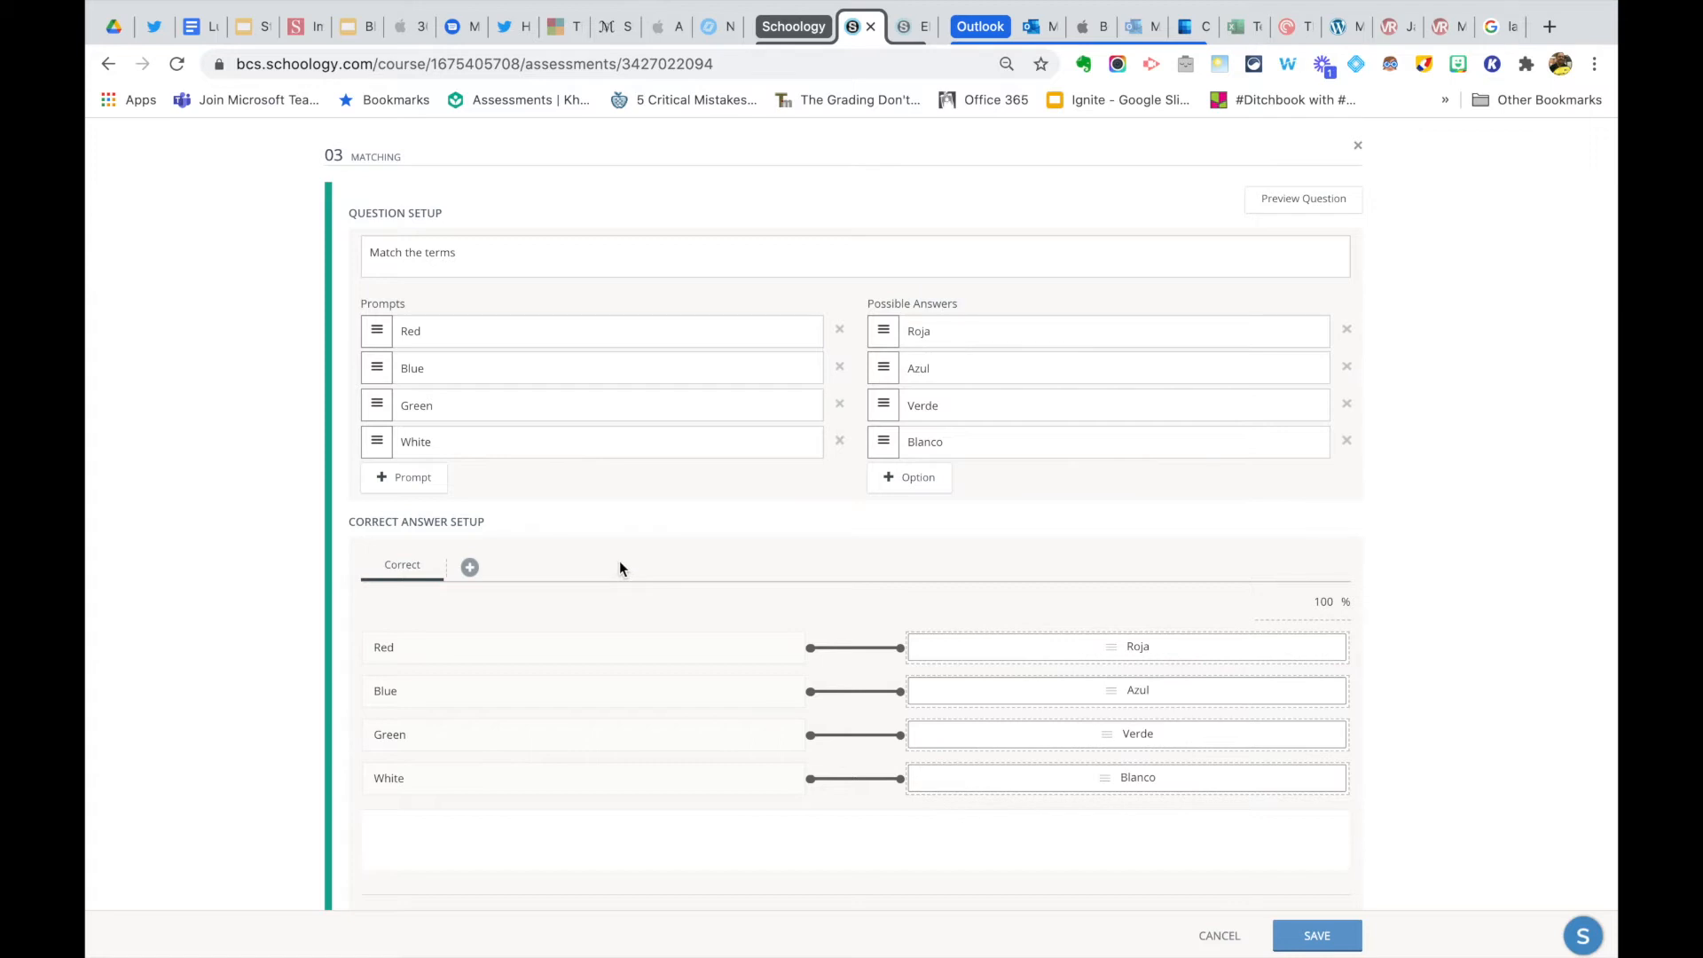
{"action": "scroll", "scroll_direction": "down", "scroll_amount": 3}
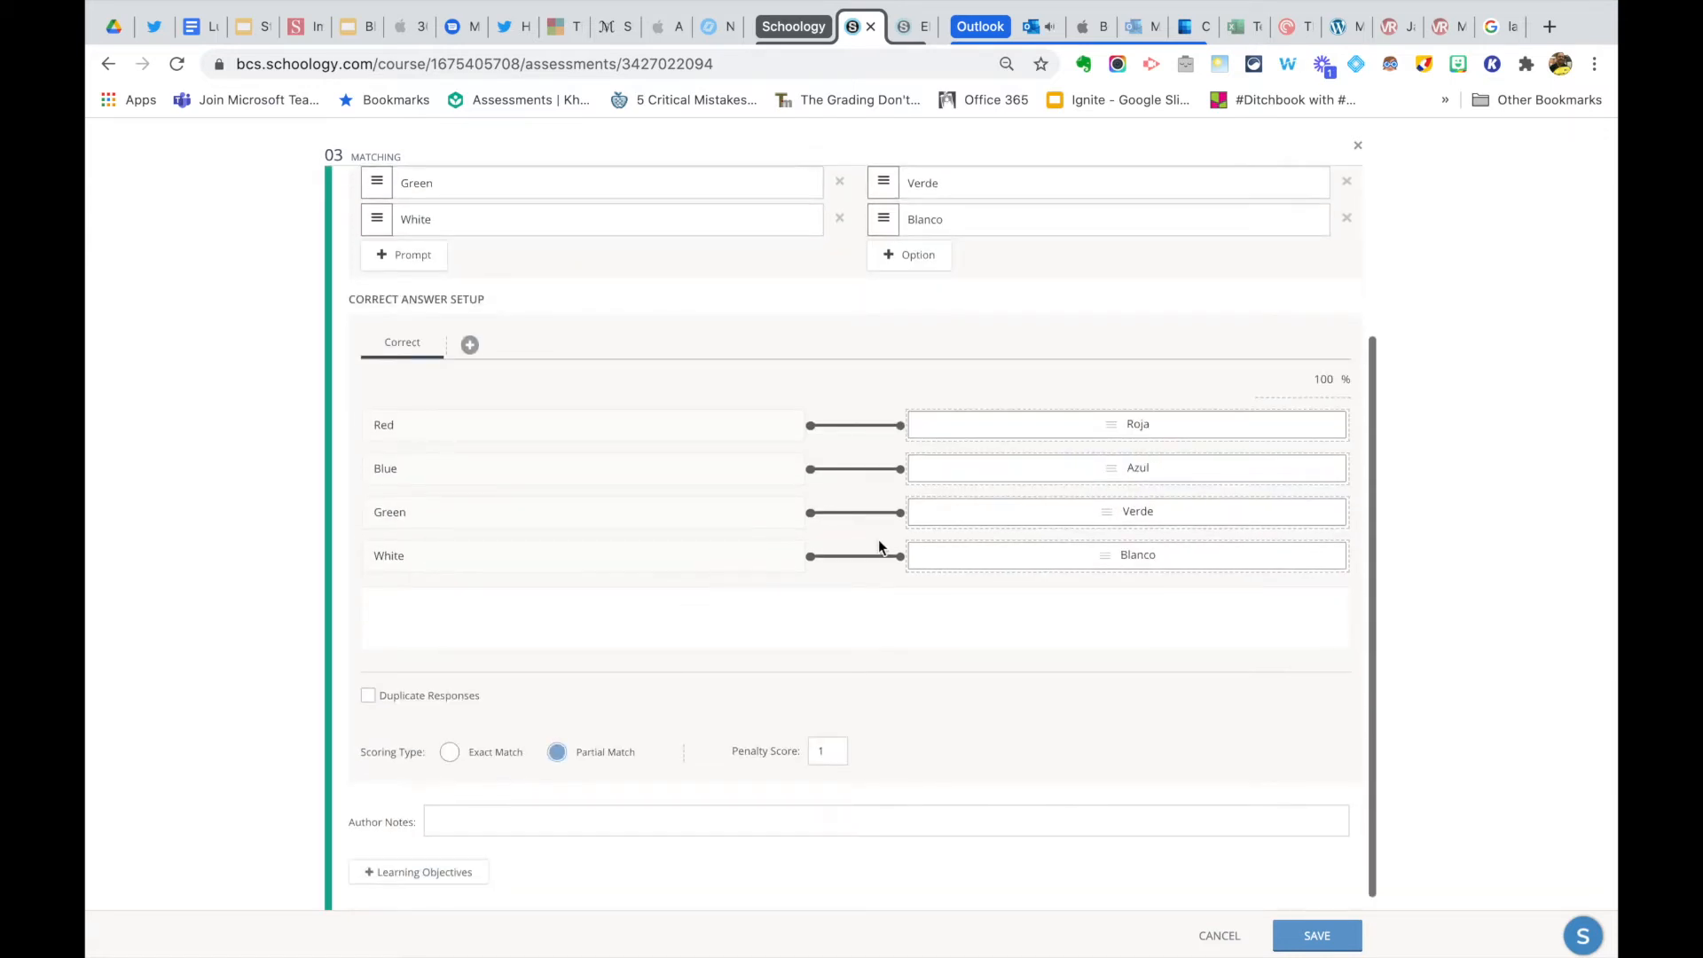
{"action": "scroll", "scroll_direction": "down", "scroll_amount": 3}
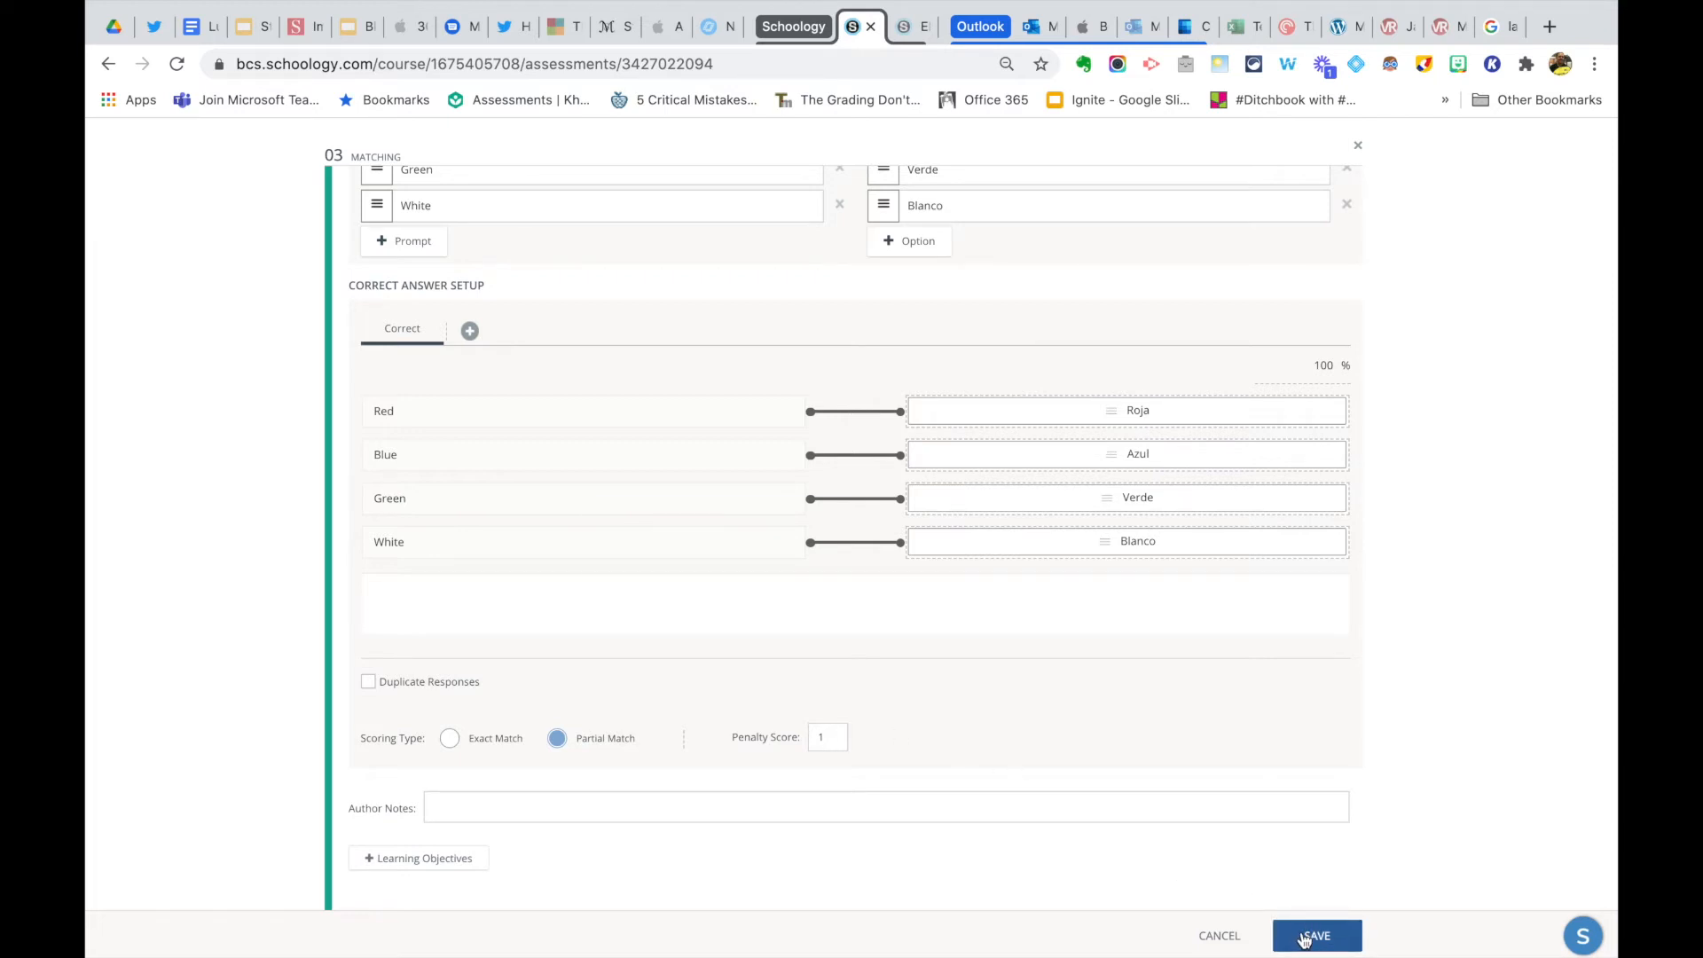
{"action": "left_click", "coordinate": [1316, 934]}
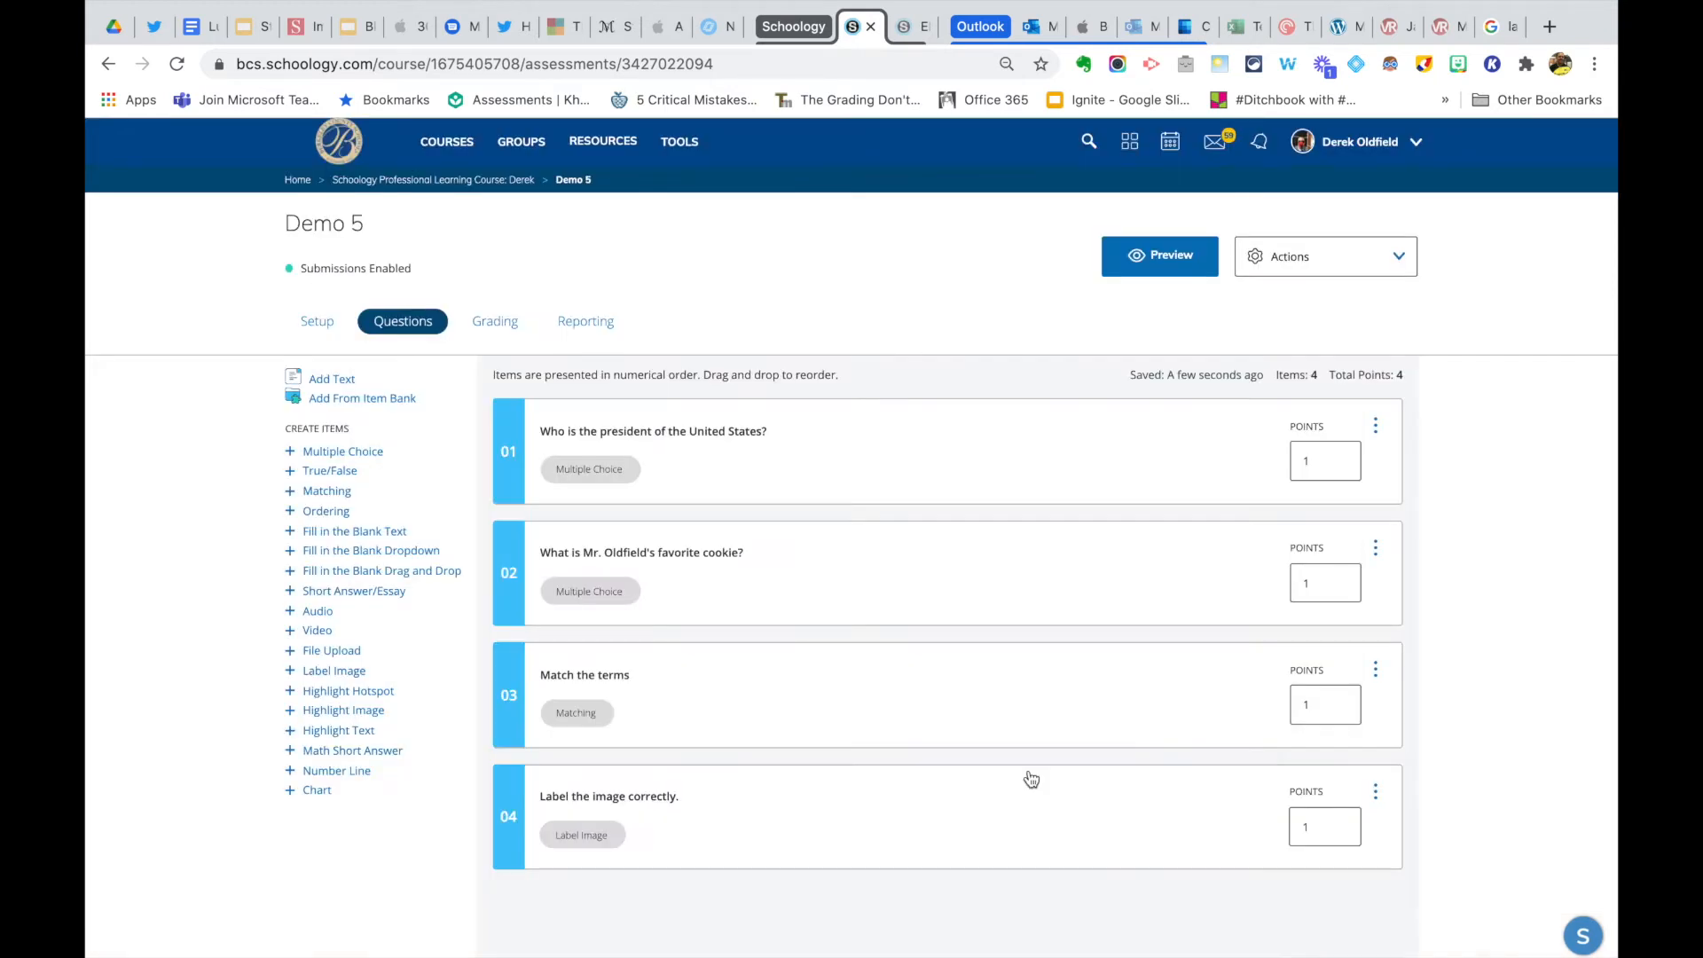
- Review the Label the image correctly question's water-cycle labels and partial-match scoring, then save it
{"action": "left_click", "coordinate": [609, 797]}
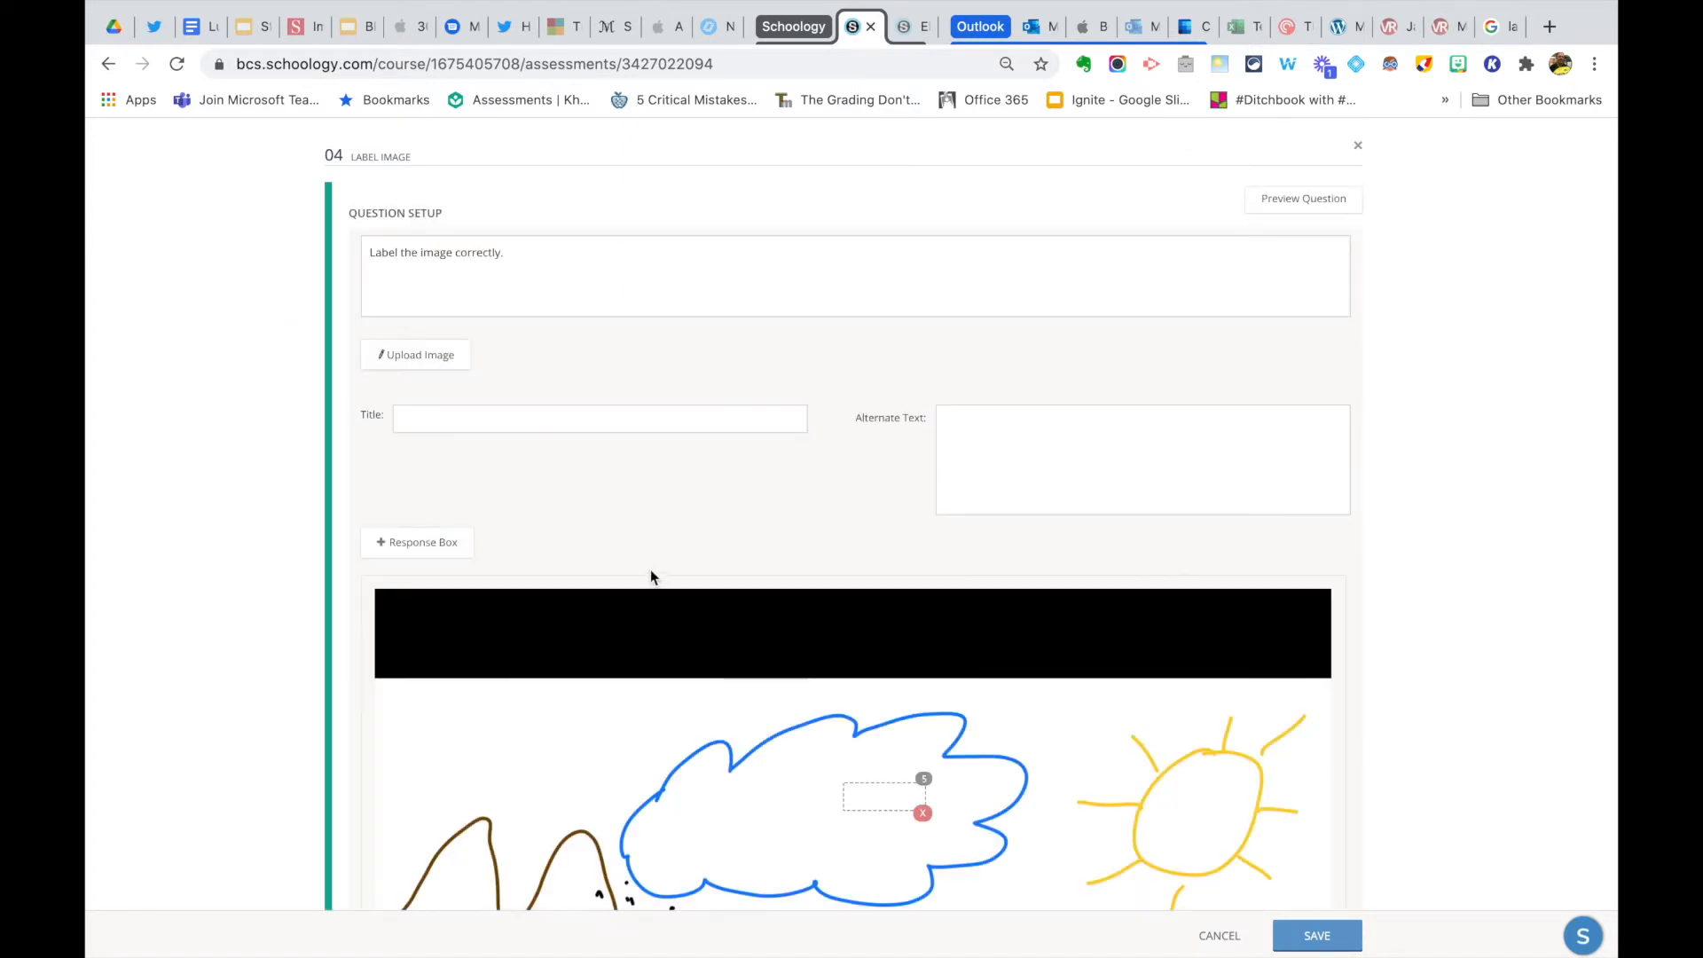
{"action": "scroll", "scroll_direction": "down", "scroll_amount": 3}
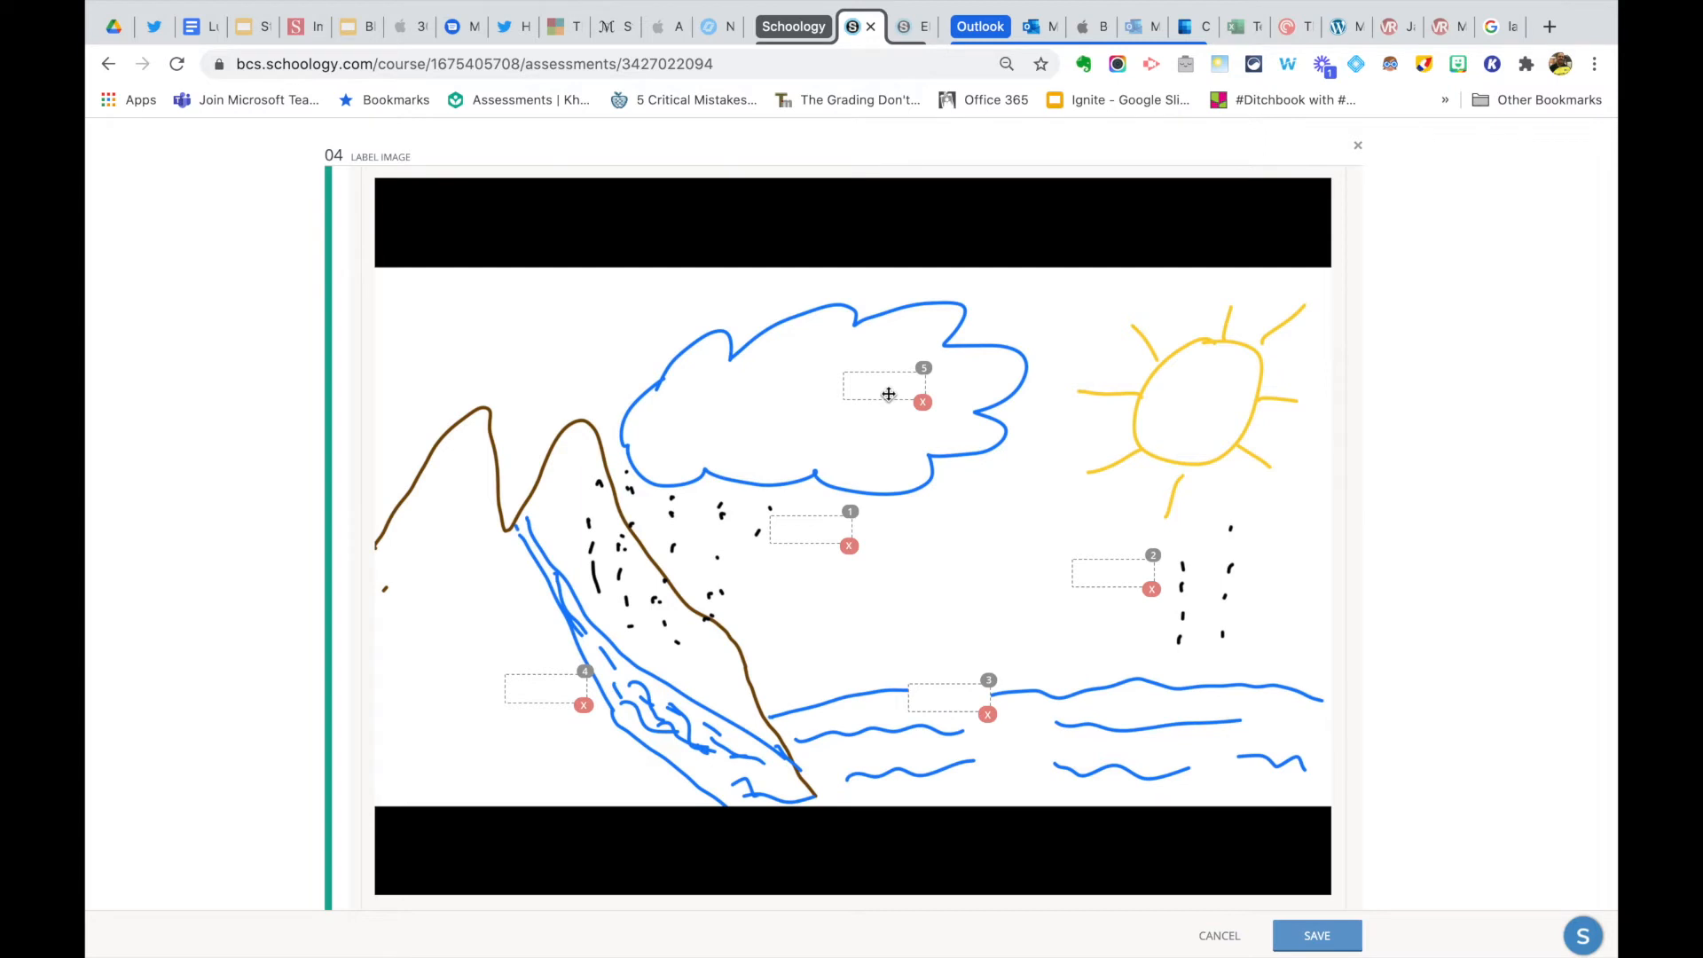
{"action": "scroll", "scroll_direction": "down", "scroll_amount": 3}
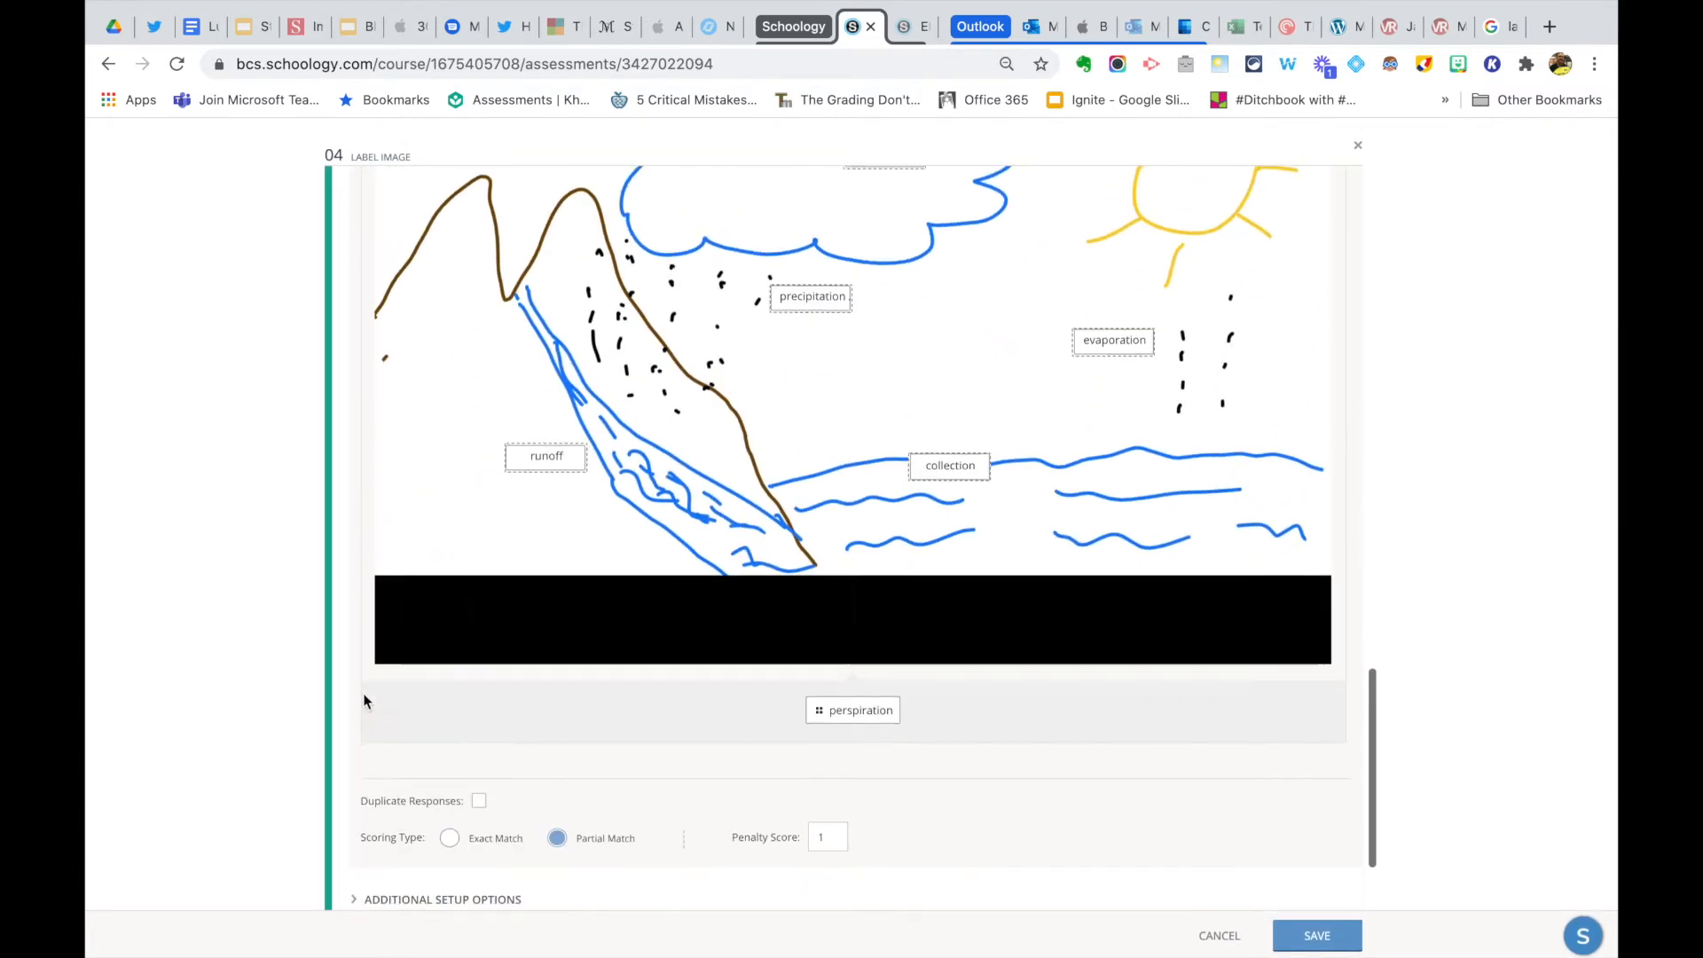
{"action": "scroll", "scroll_direction": "down", "scroll_amount": 3}
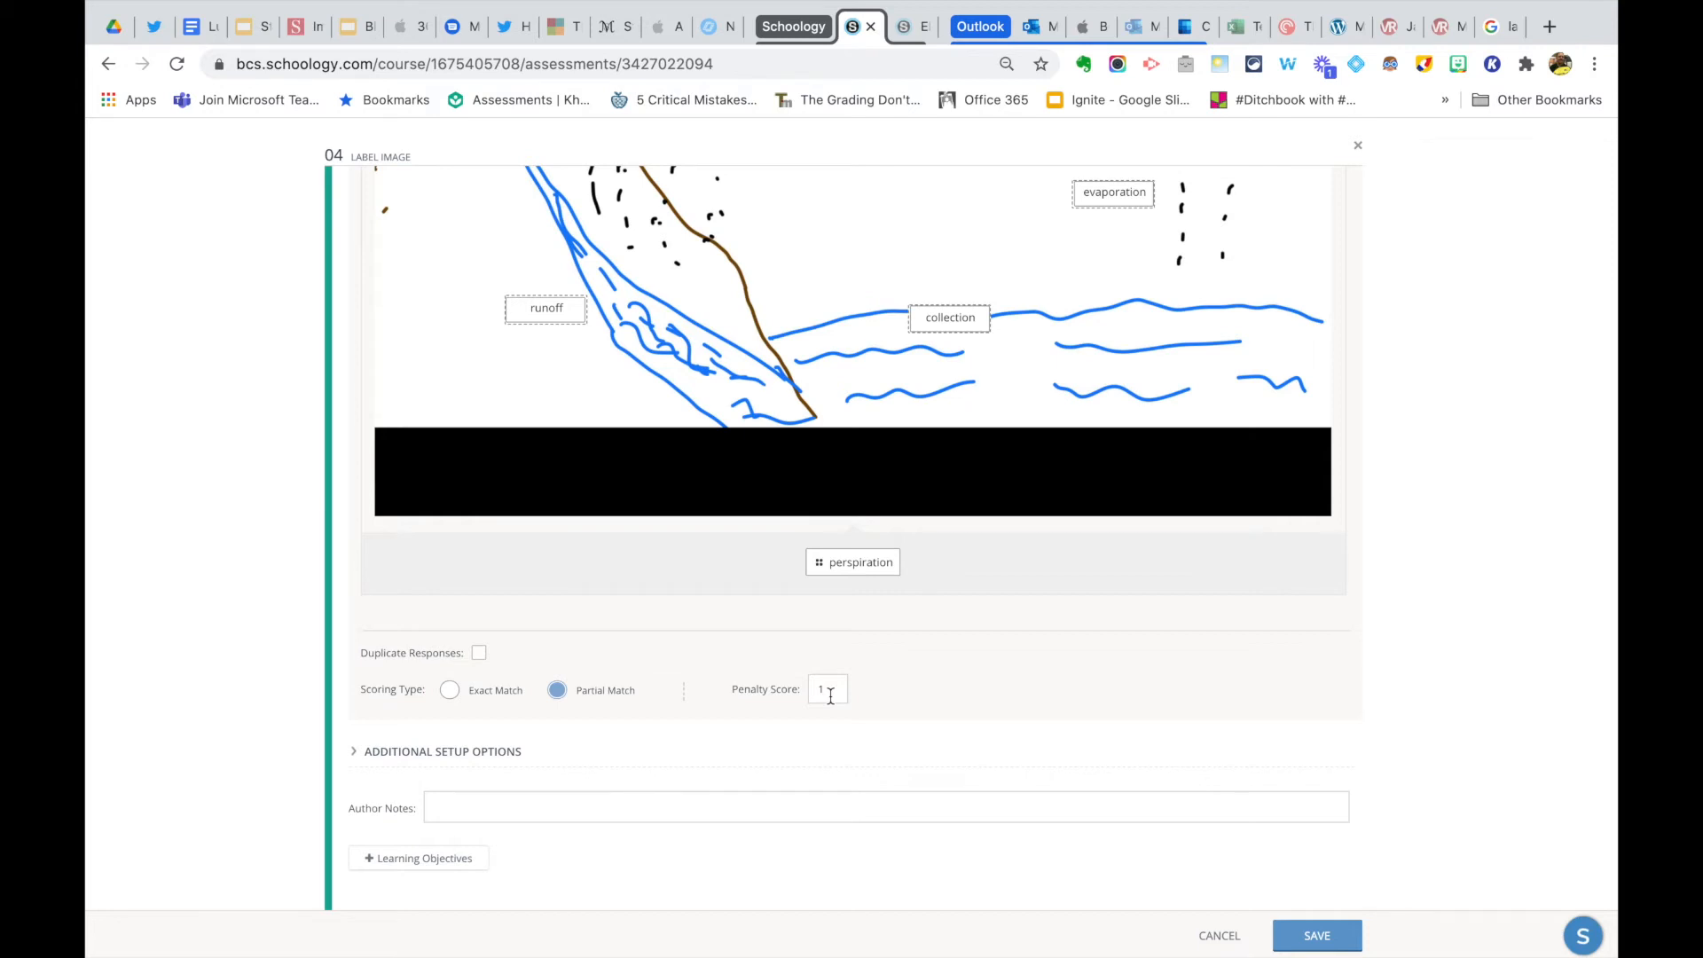
{"action": "left_click", "coordinate": [1315, 935]}
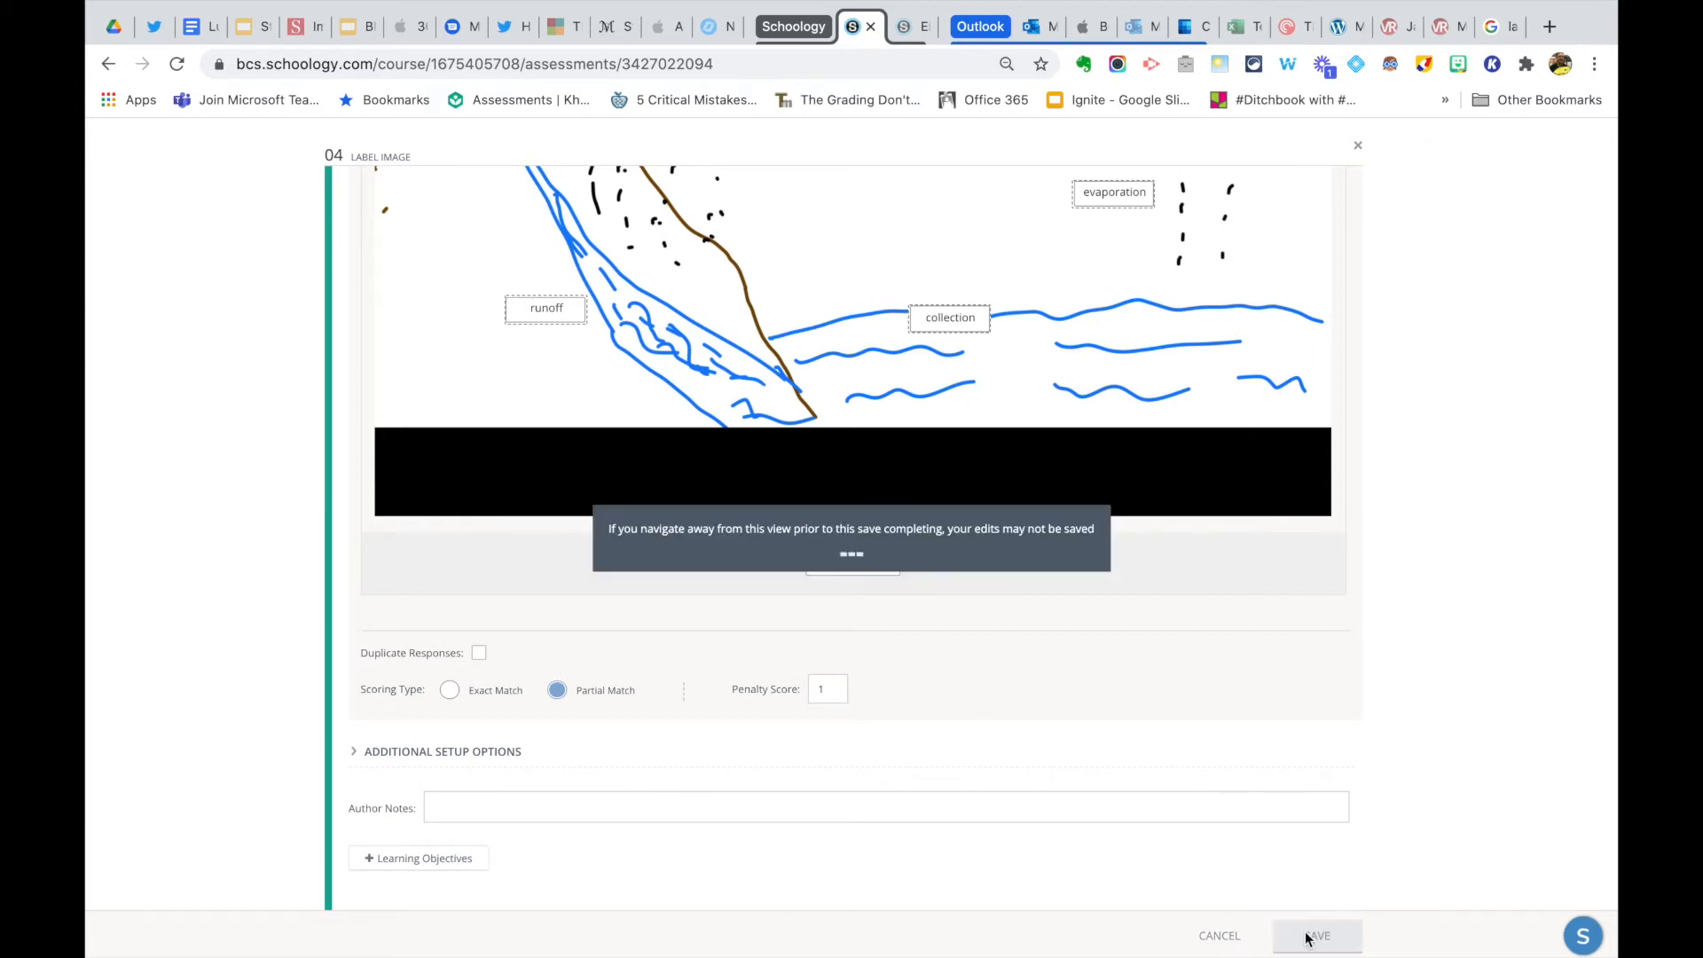
- Score Match the terms at 4 points and Label the image at 5 (total 11), then reopen the matching question
{"action": "left_click", "coordinate": [1318, 935]}
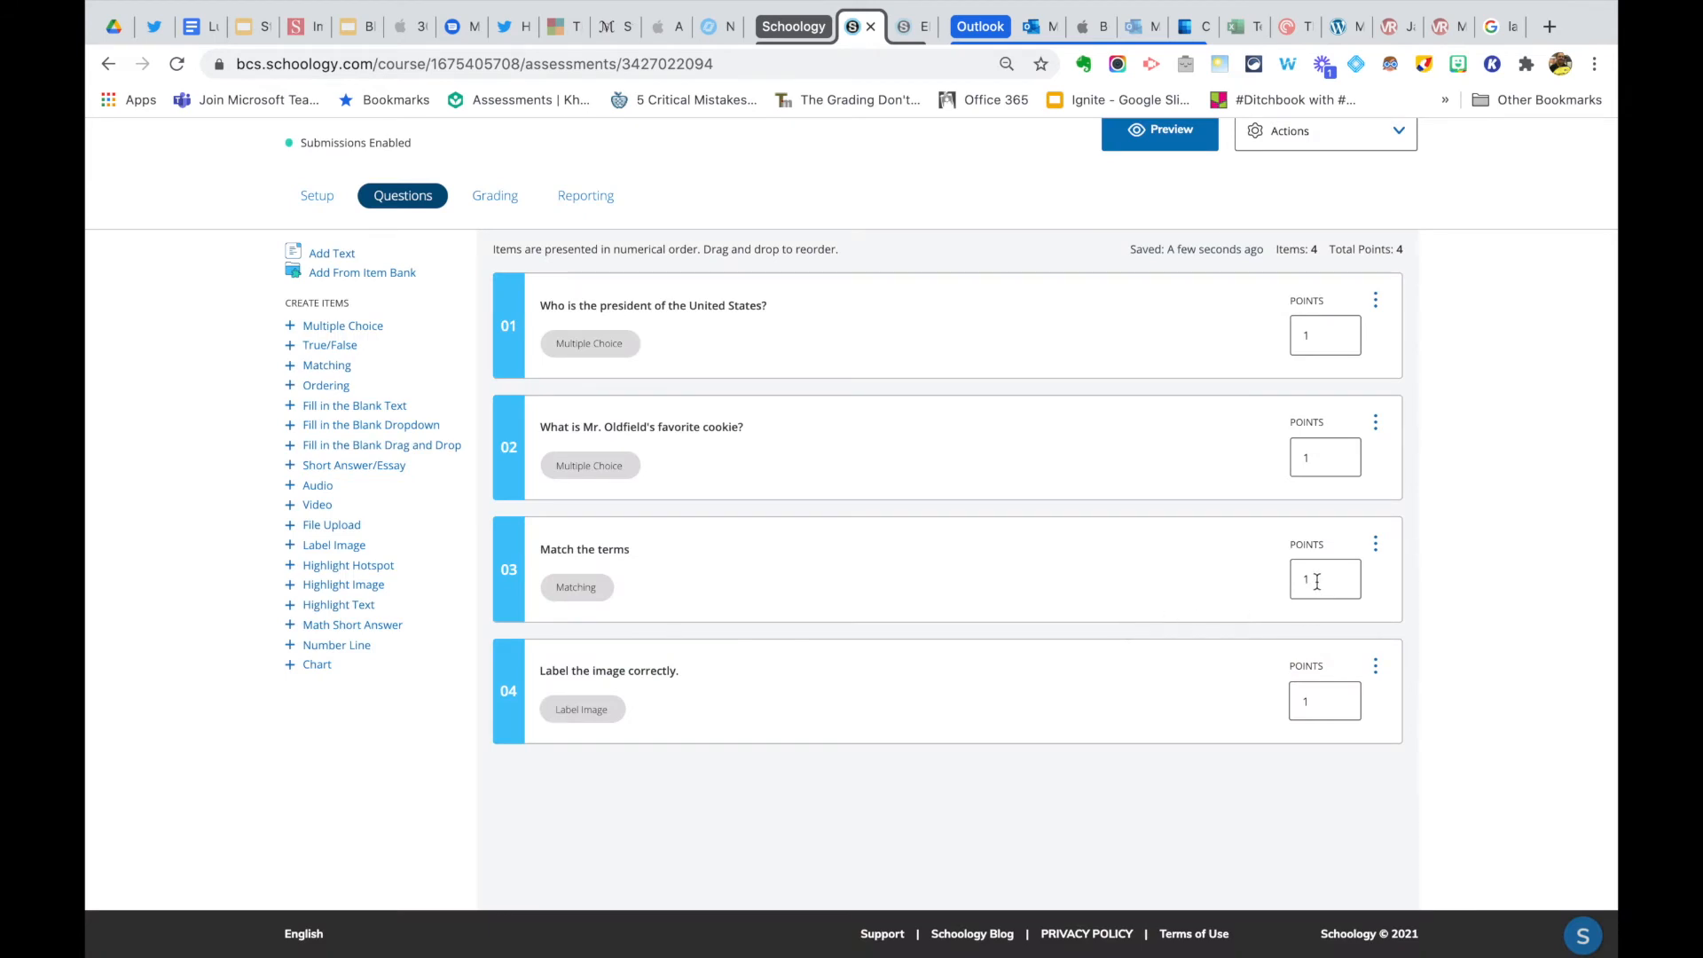
{"action": "left_click", "coordinate": [1323, 578]}
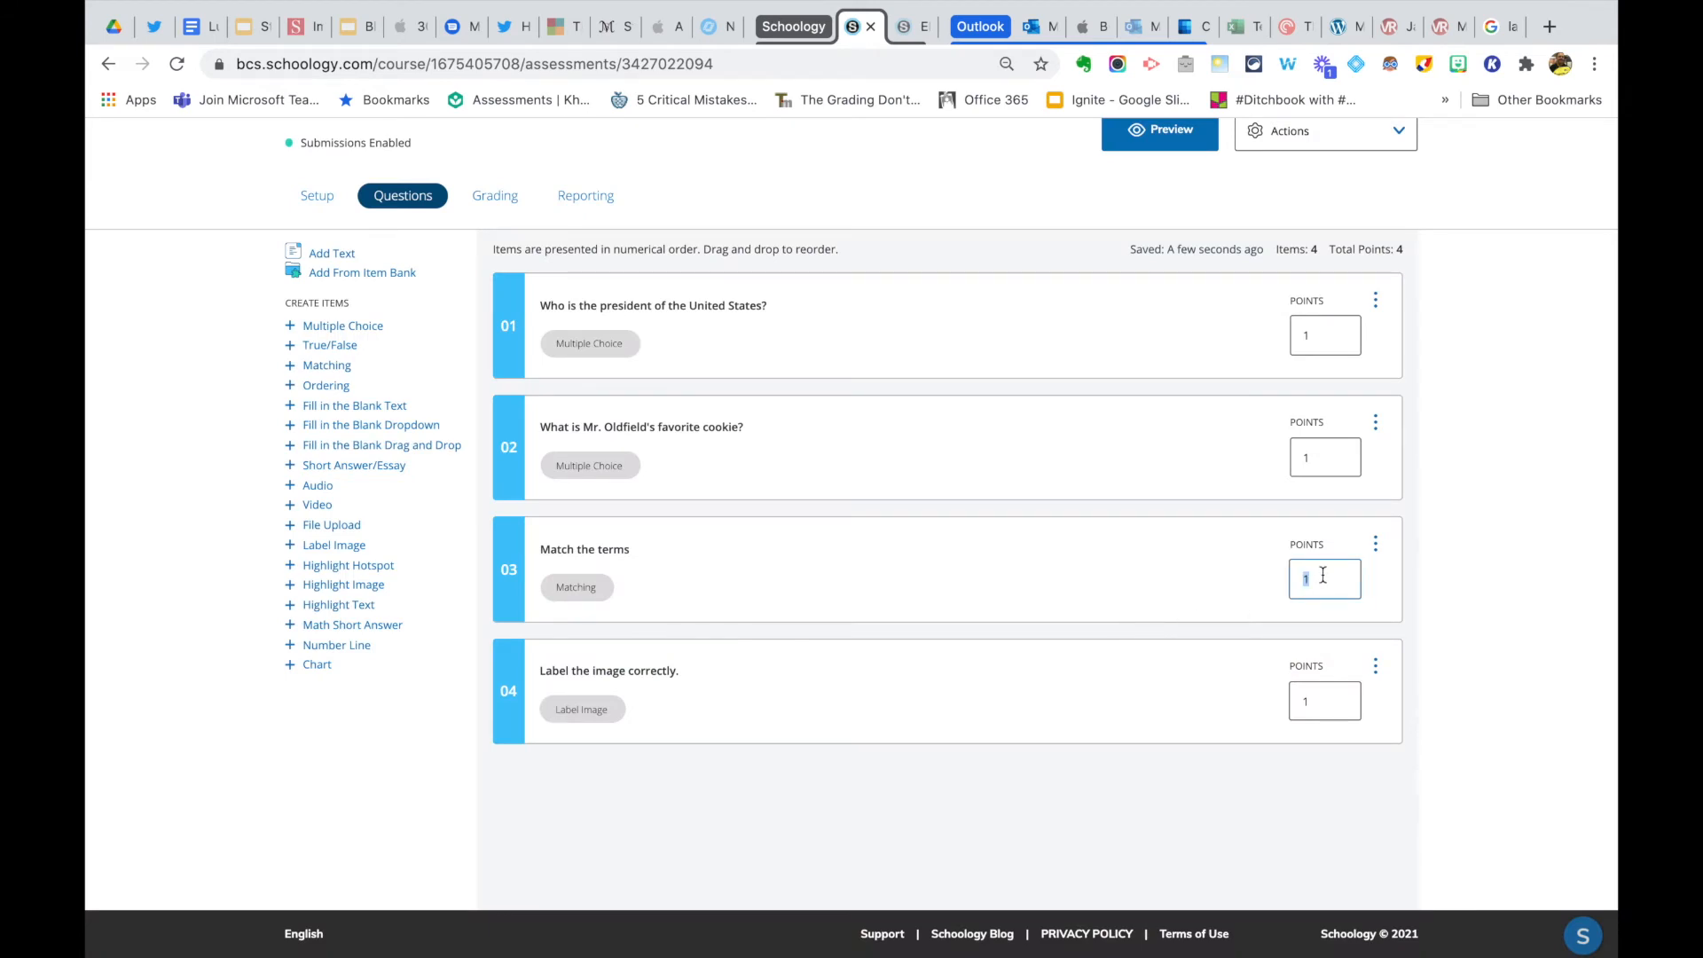
{"action": "type", "text": "4"}
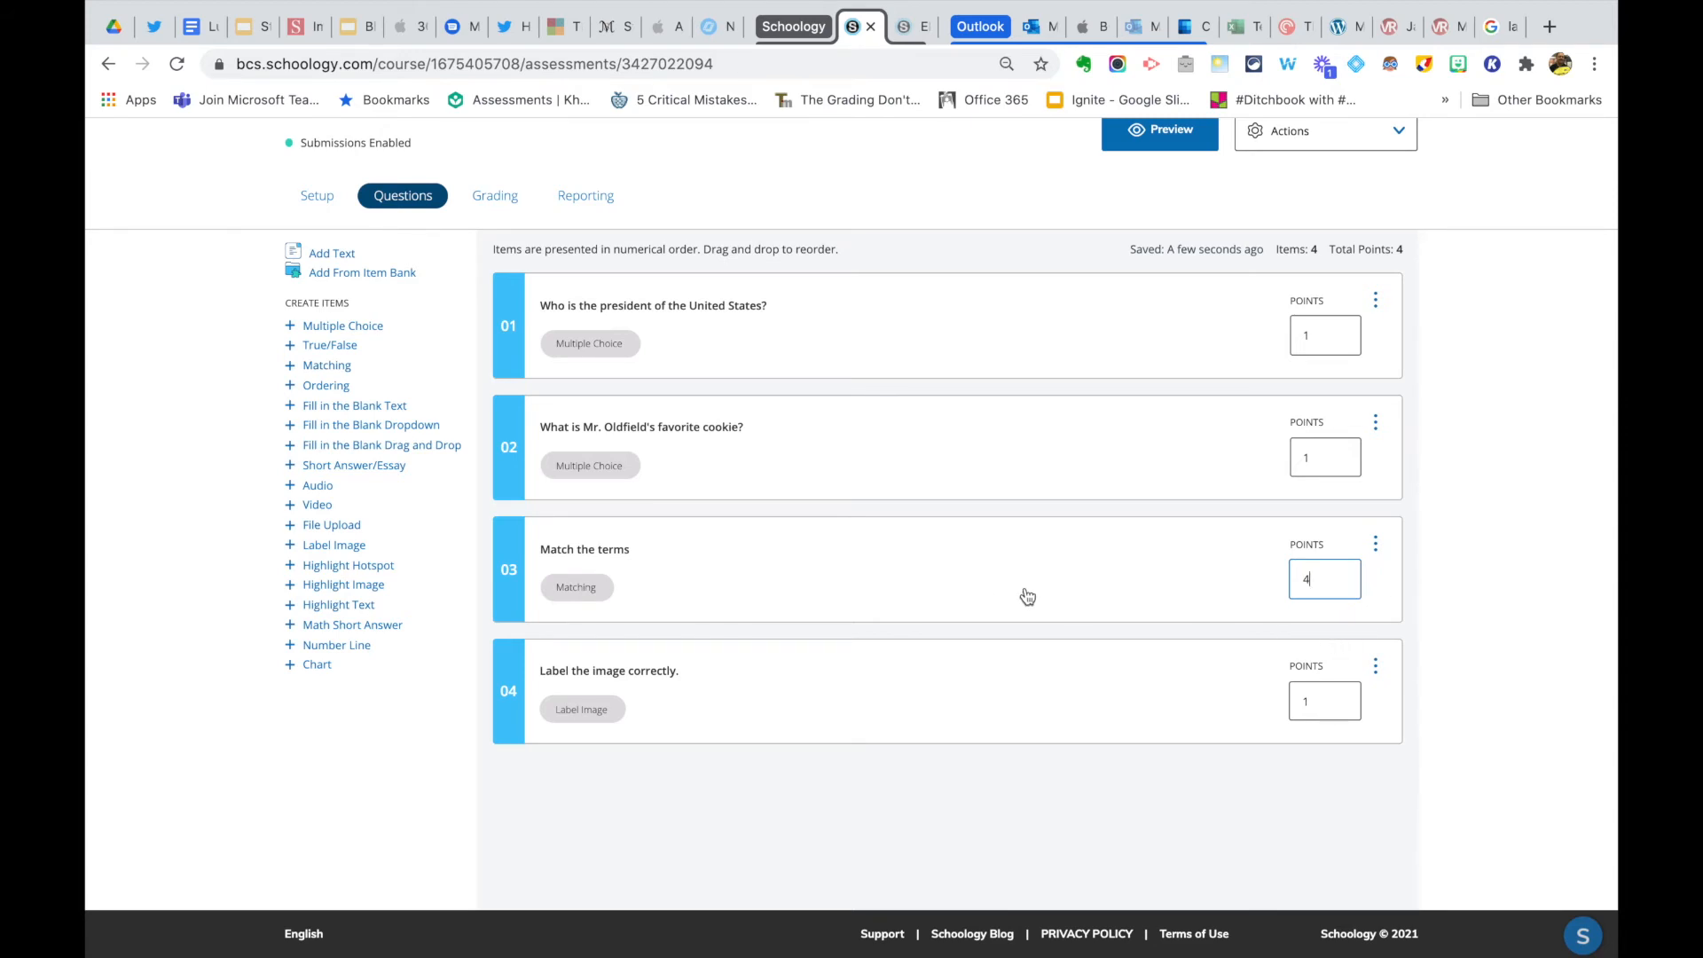
{"action": "left_click", "coordinate": [1324, 699]}
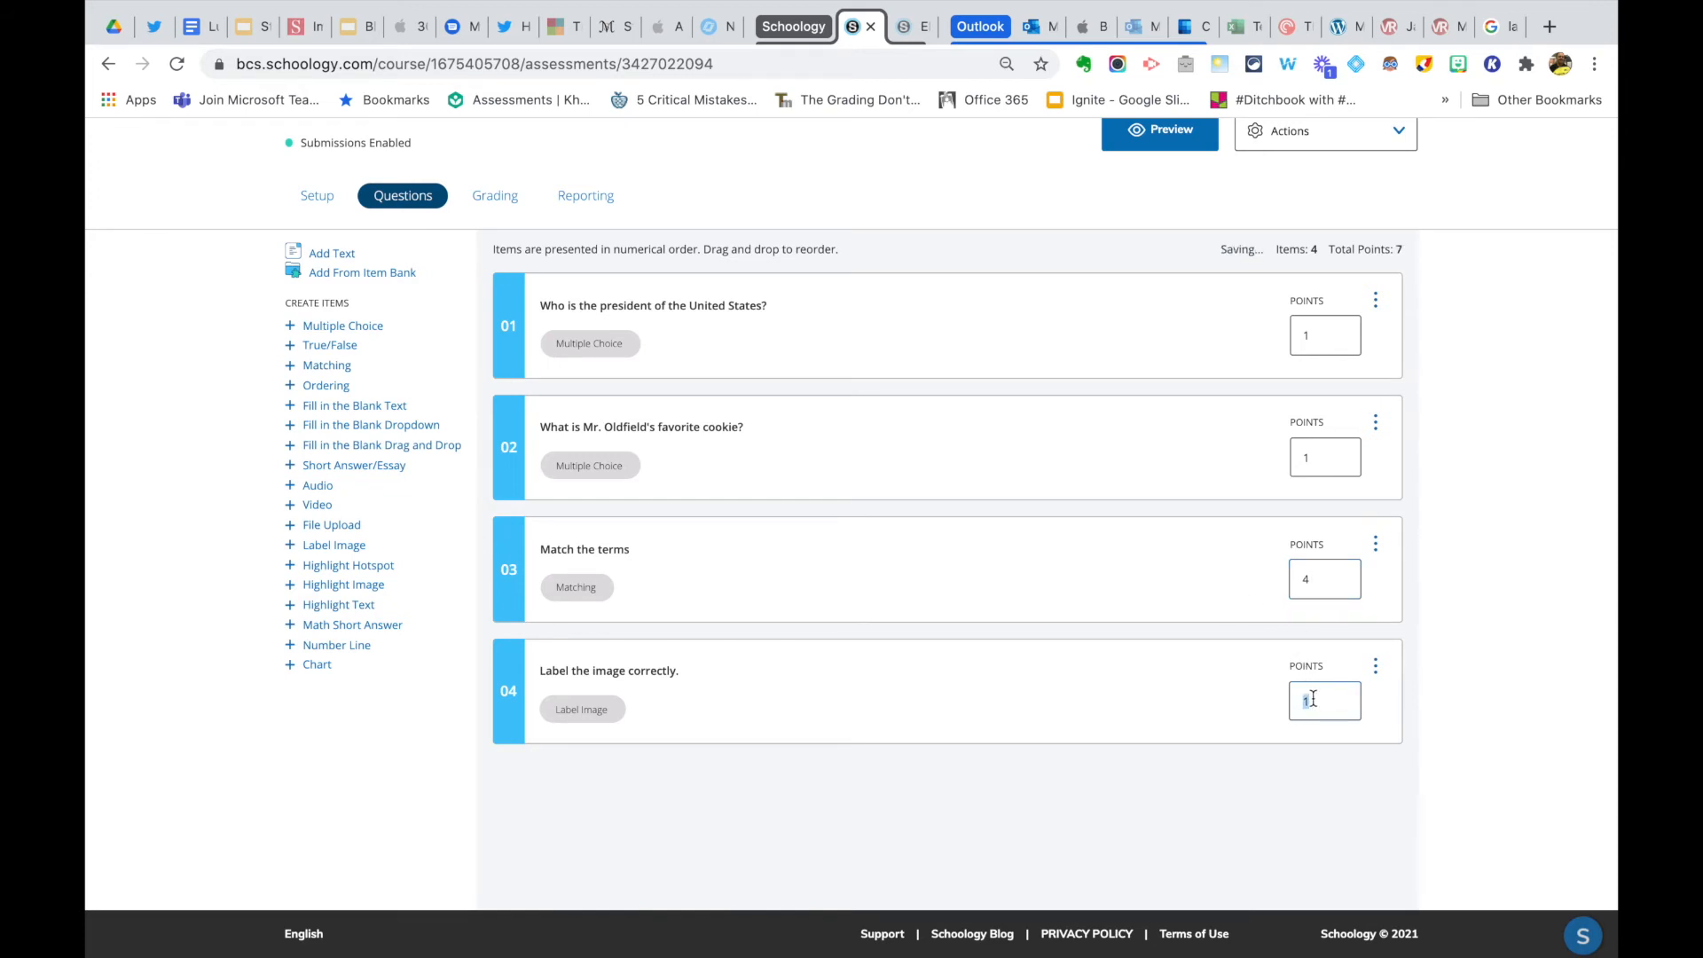
{"action": "type", "text": "5"}
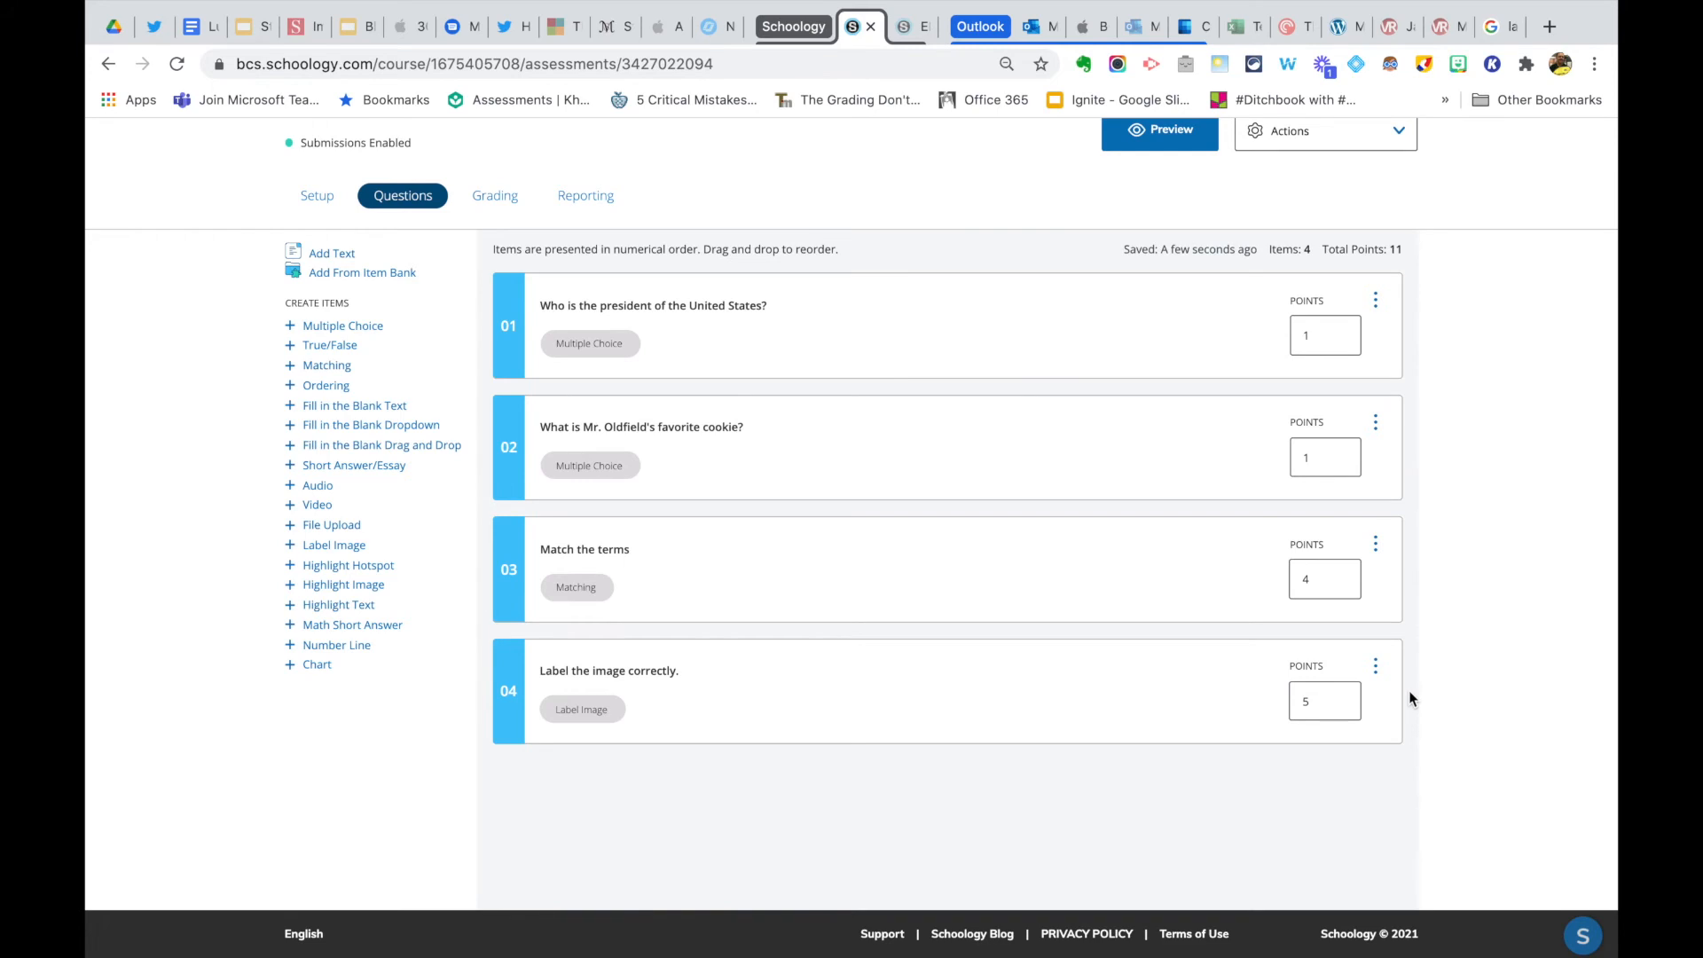
{"action": "mouse_move", "coordinate": [1167, 9]}
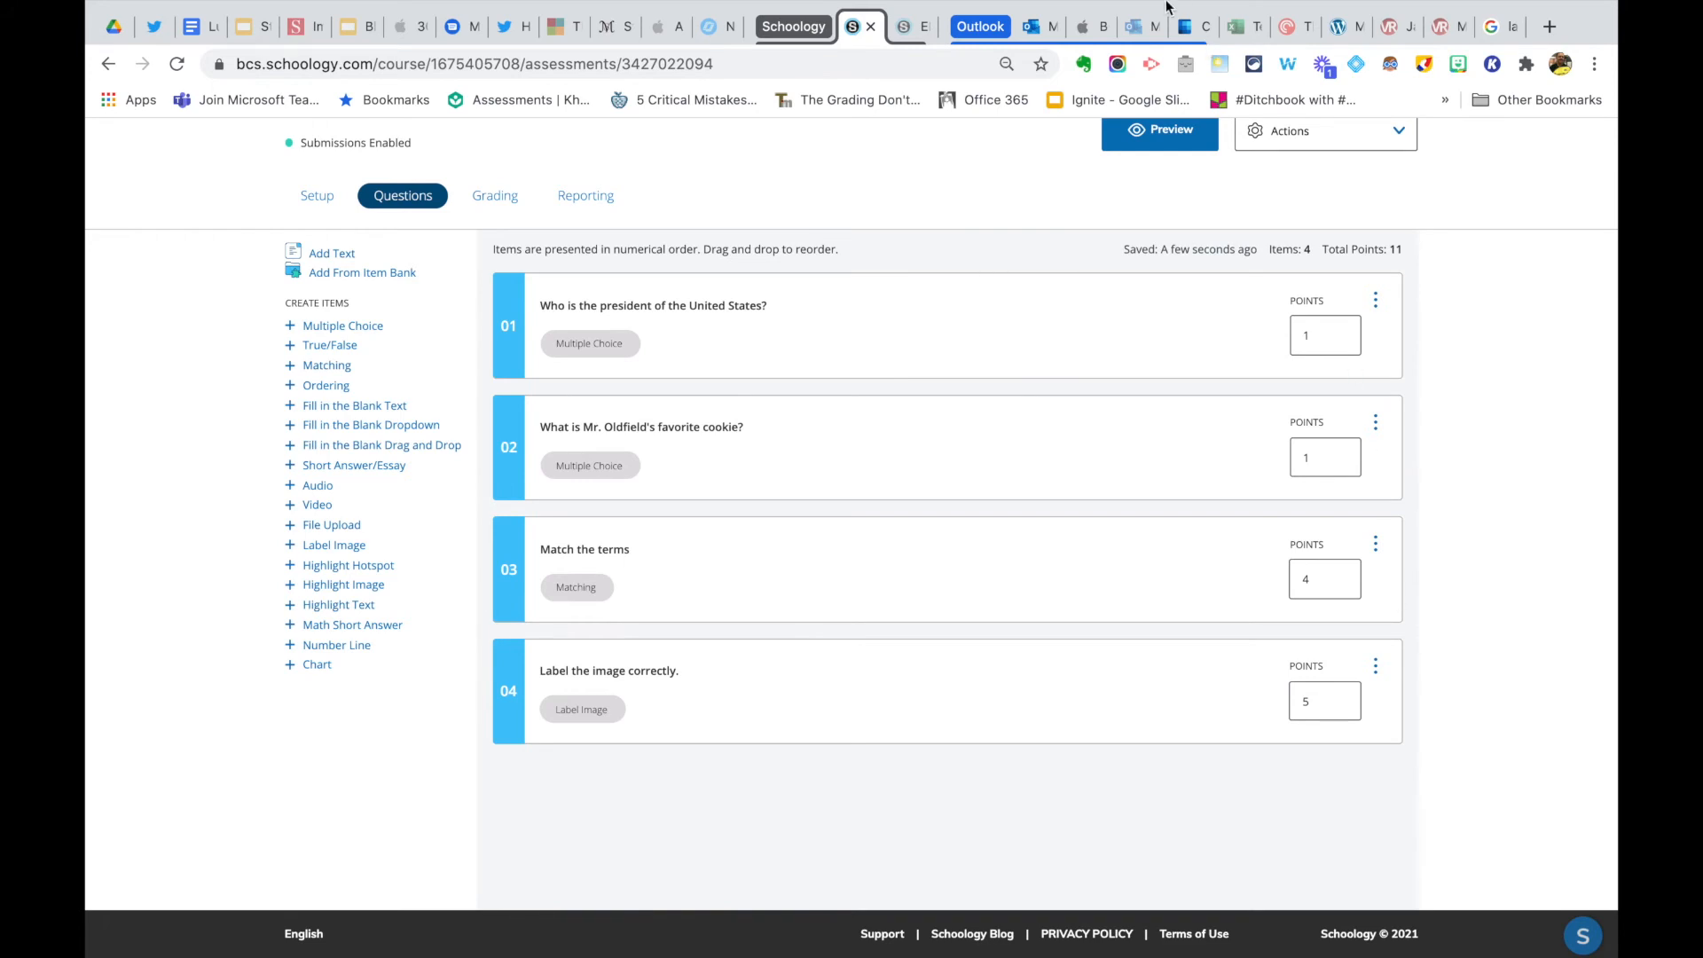
{"action": "left_click", "coordinate": [584, 549]}
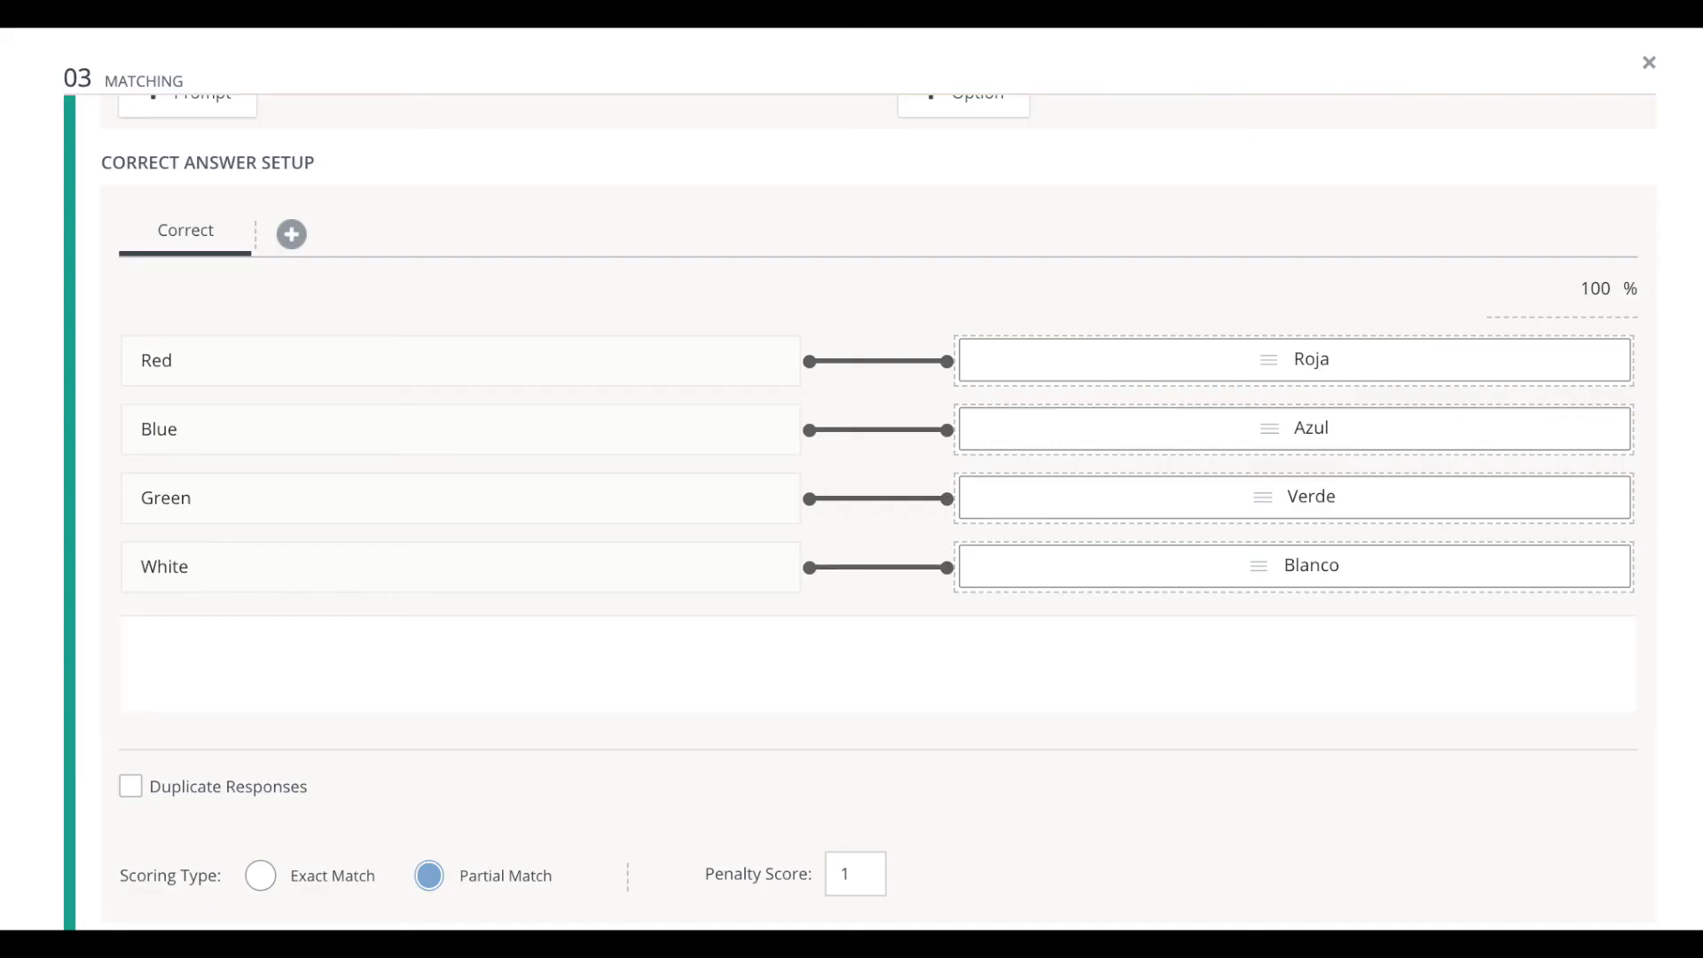